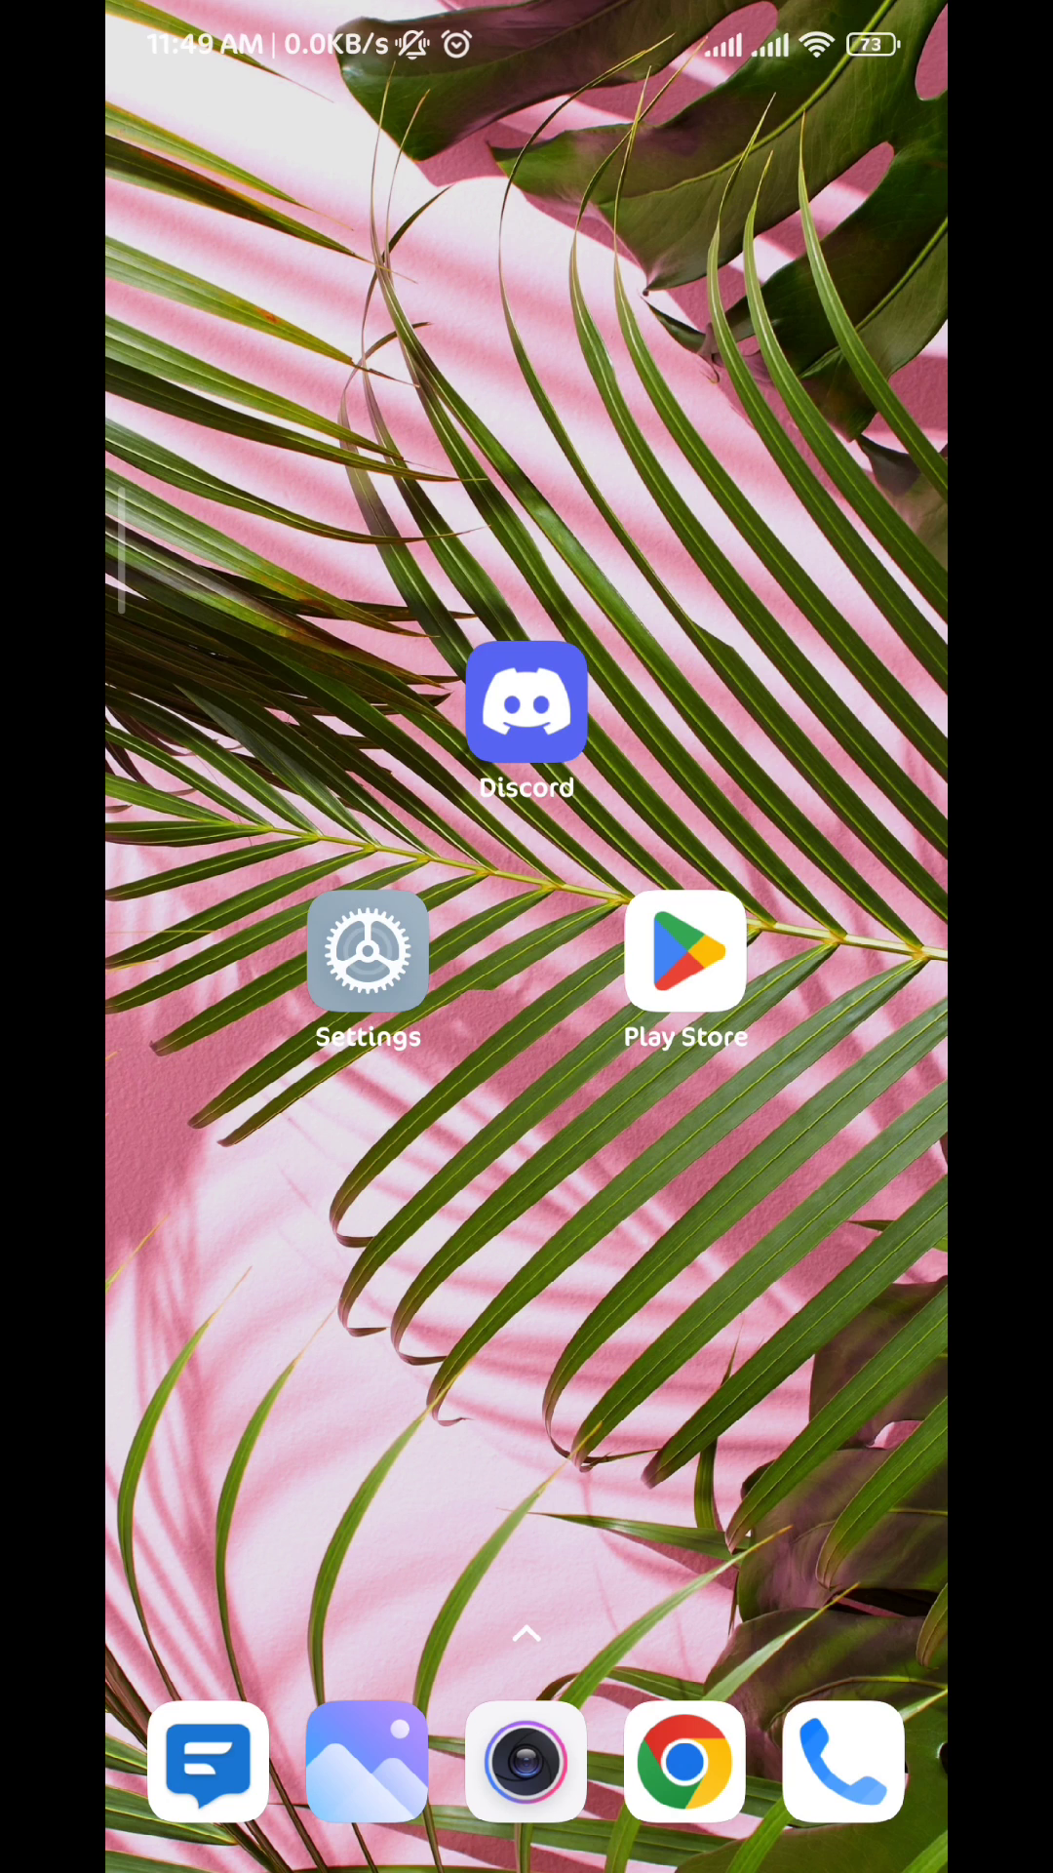
# Step: Launch the Play Store from the home screen to search for Discord
pyautogui.click(685, 954)
pyautogui.write('disc')
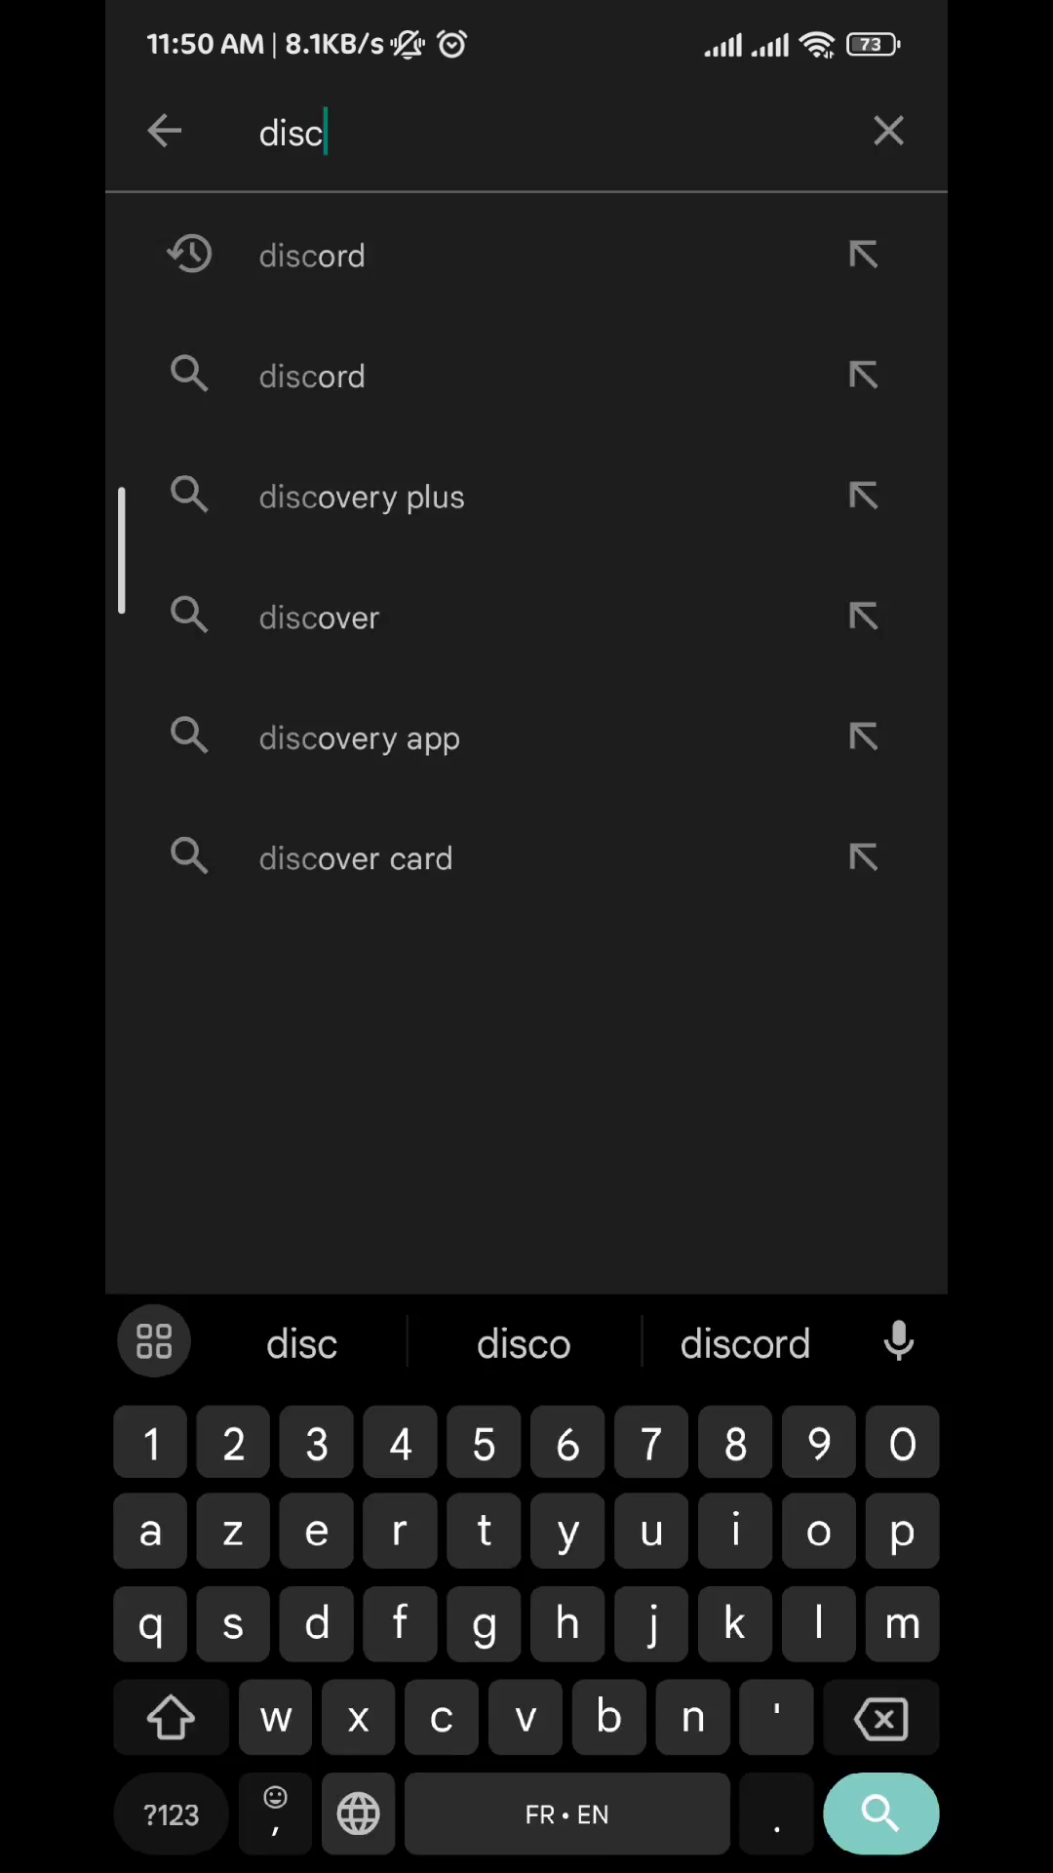
# Step: Leave the Play Store search and go to discord.com in Chrome
pyautogui.click(312, 253)
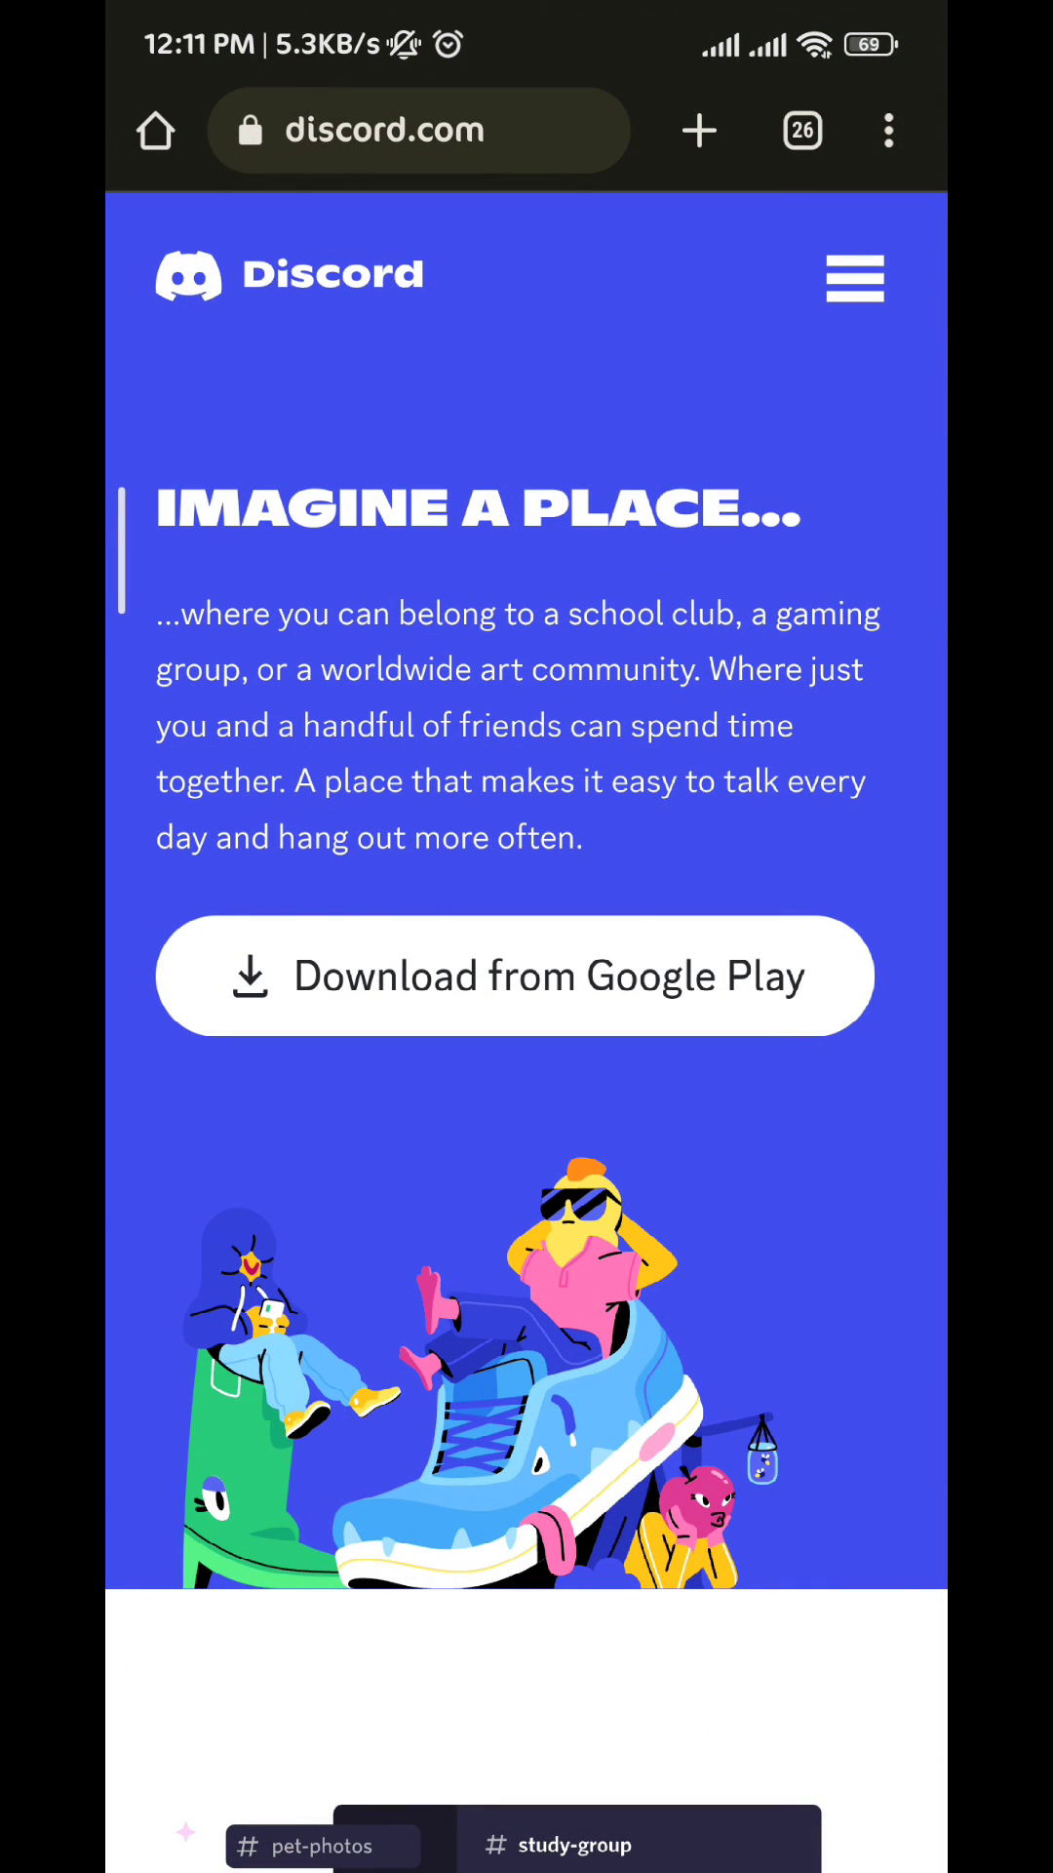
# Step: Switch discord.com to its desktop site and launch Discord in the browser
pyautogui.click(889, 130)
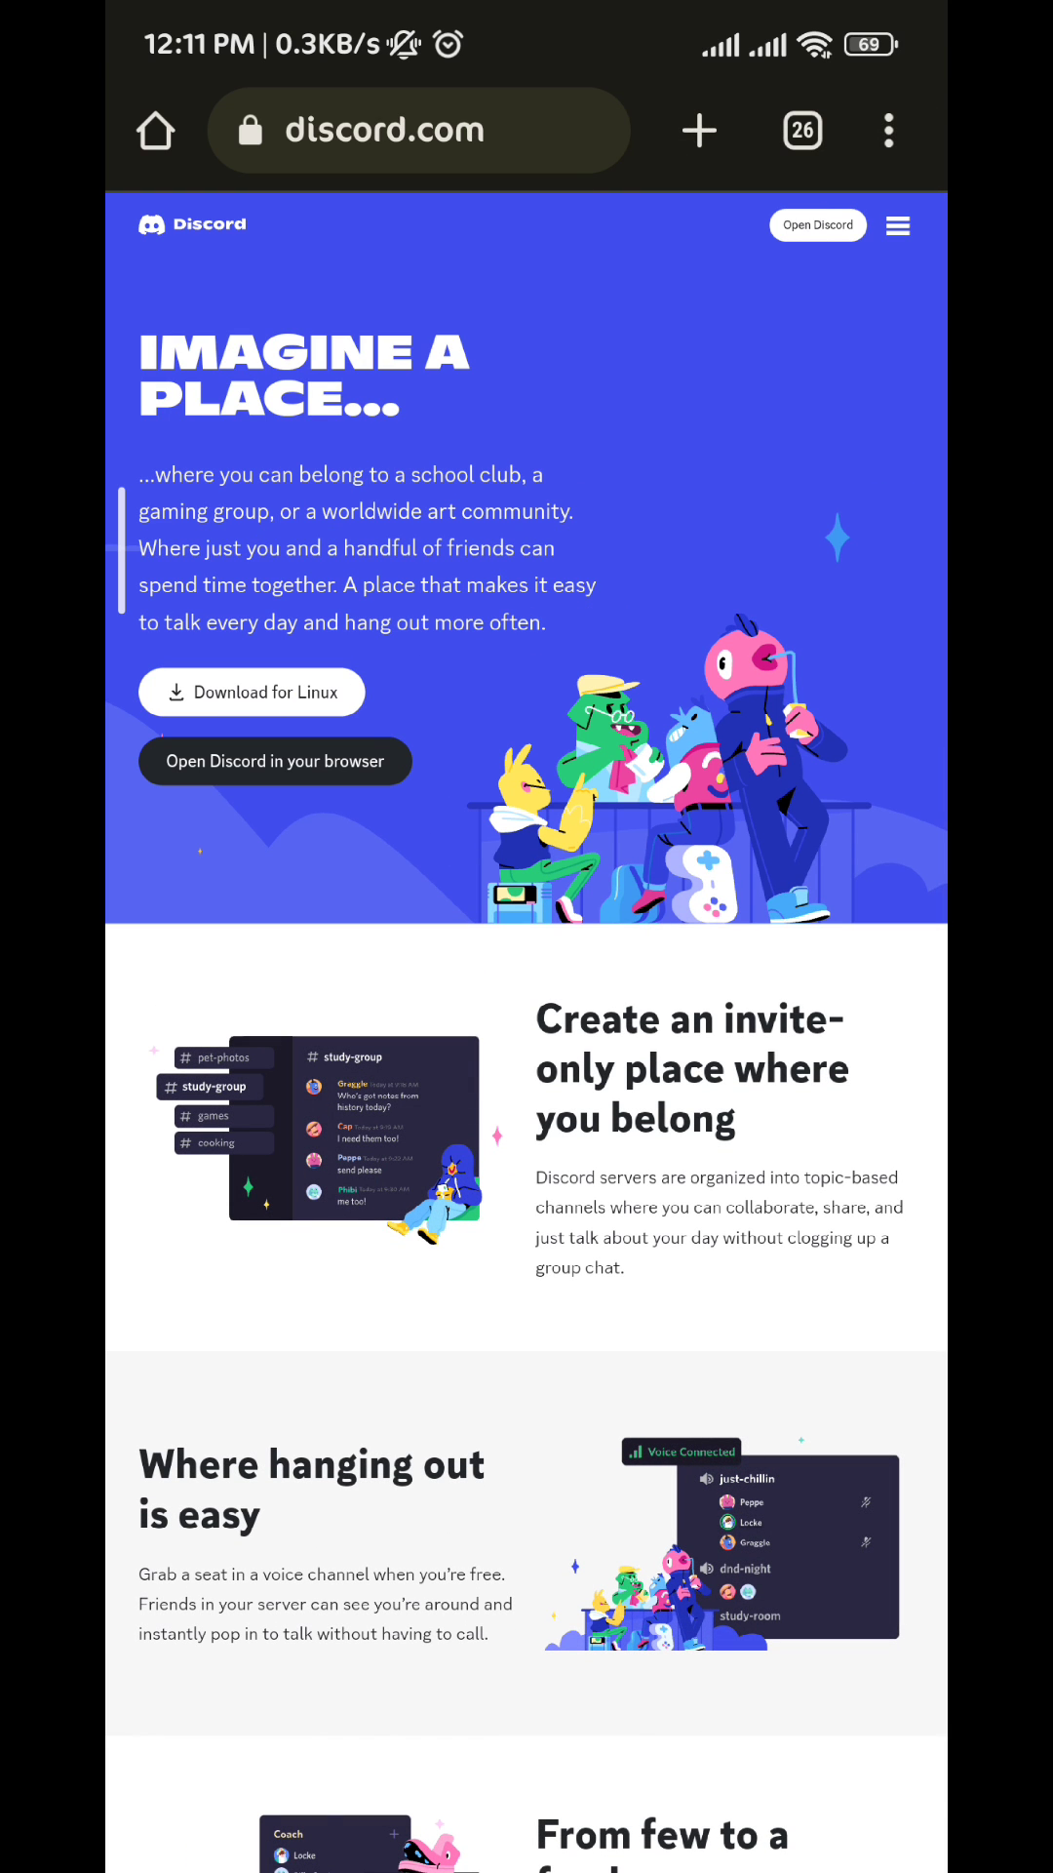
pyautogui.click(817, 224)
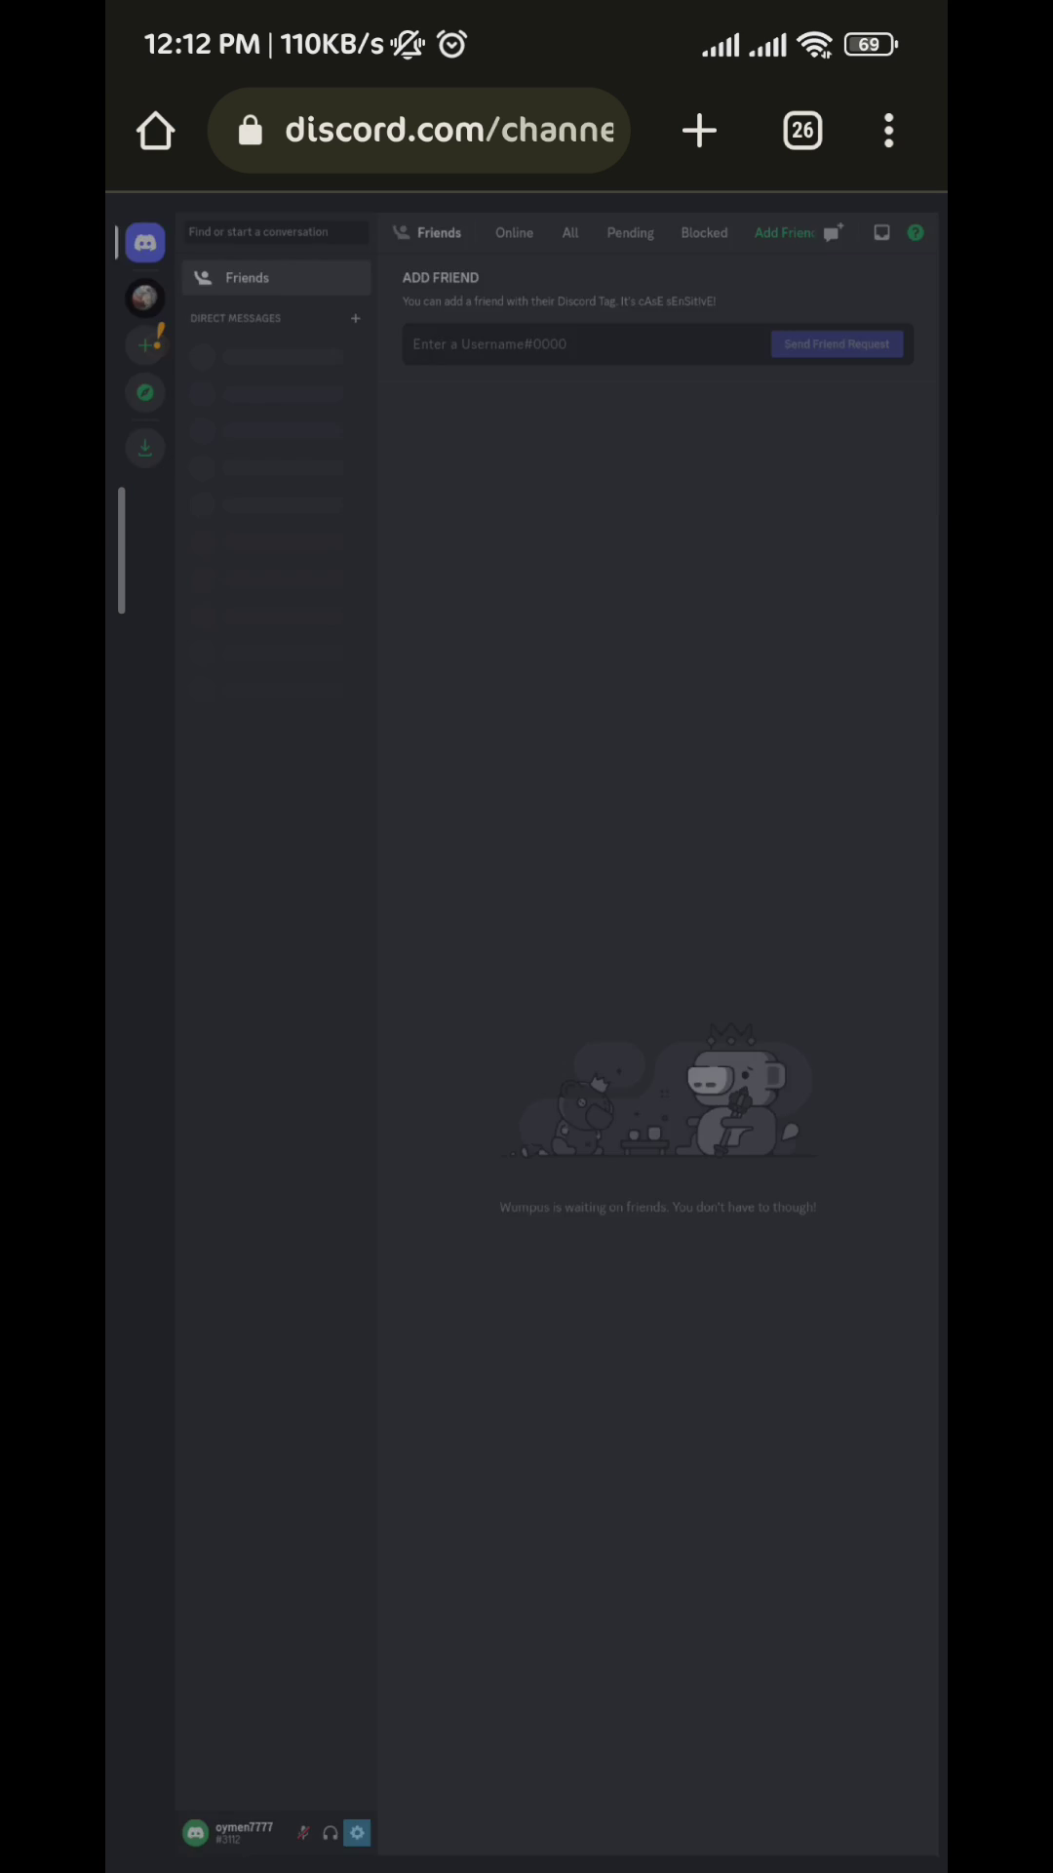
# Step: In User Settings > Activity Privacy, toggle 'Display current activity as a status message' off and back on
pyautogui.click(355, 1831)
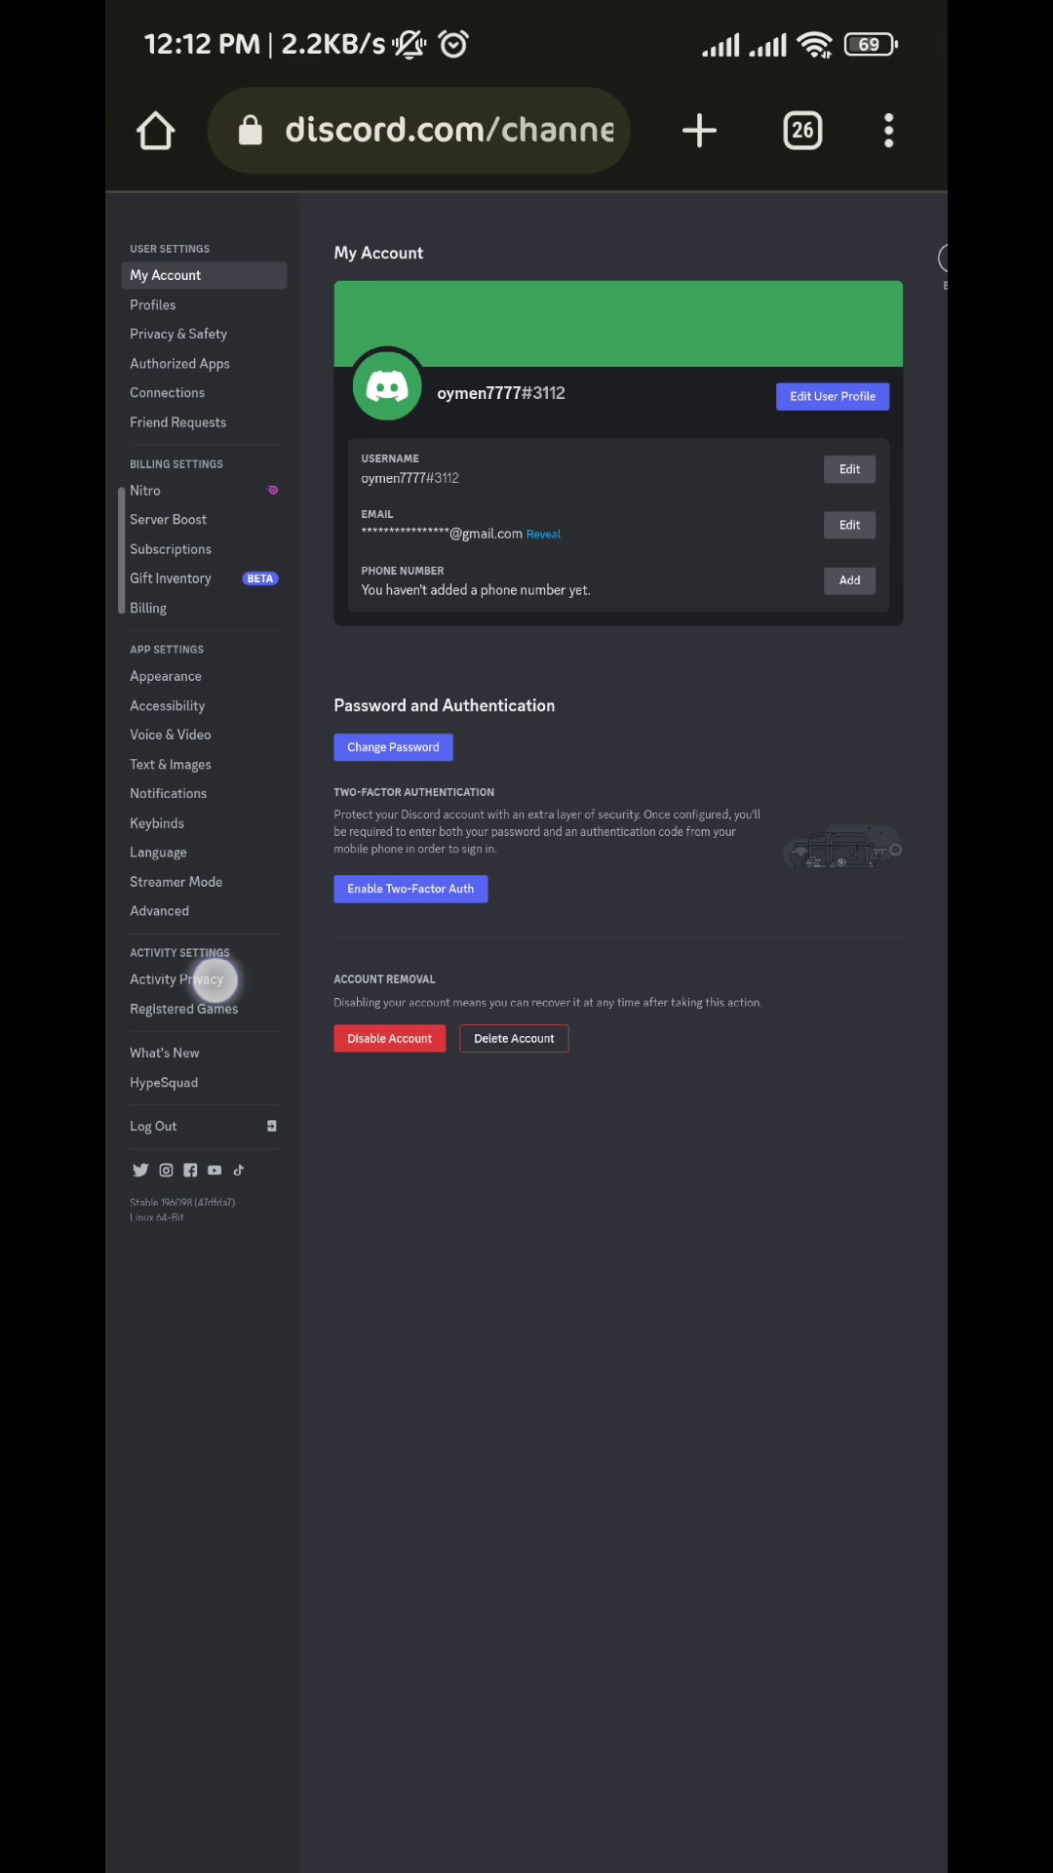
pyautogui.click(175, 978)
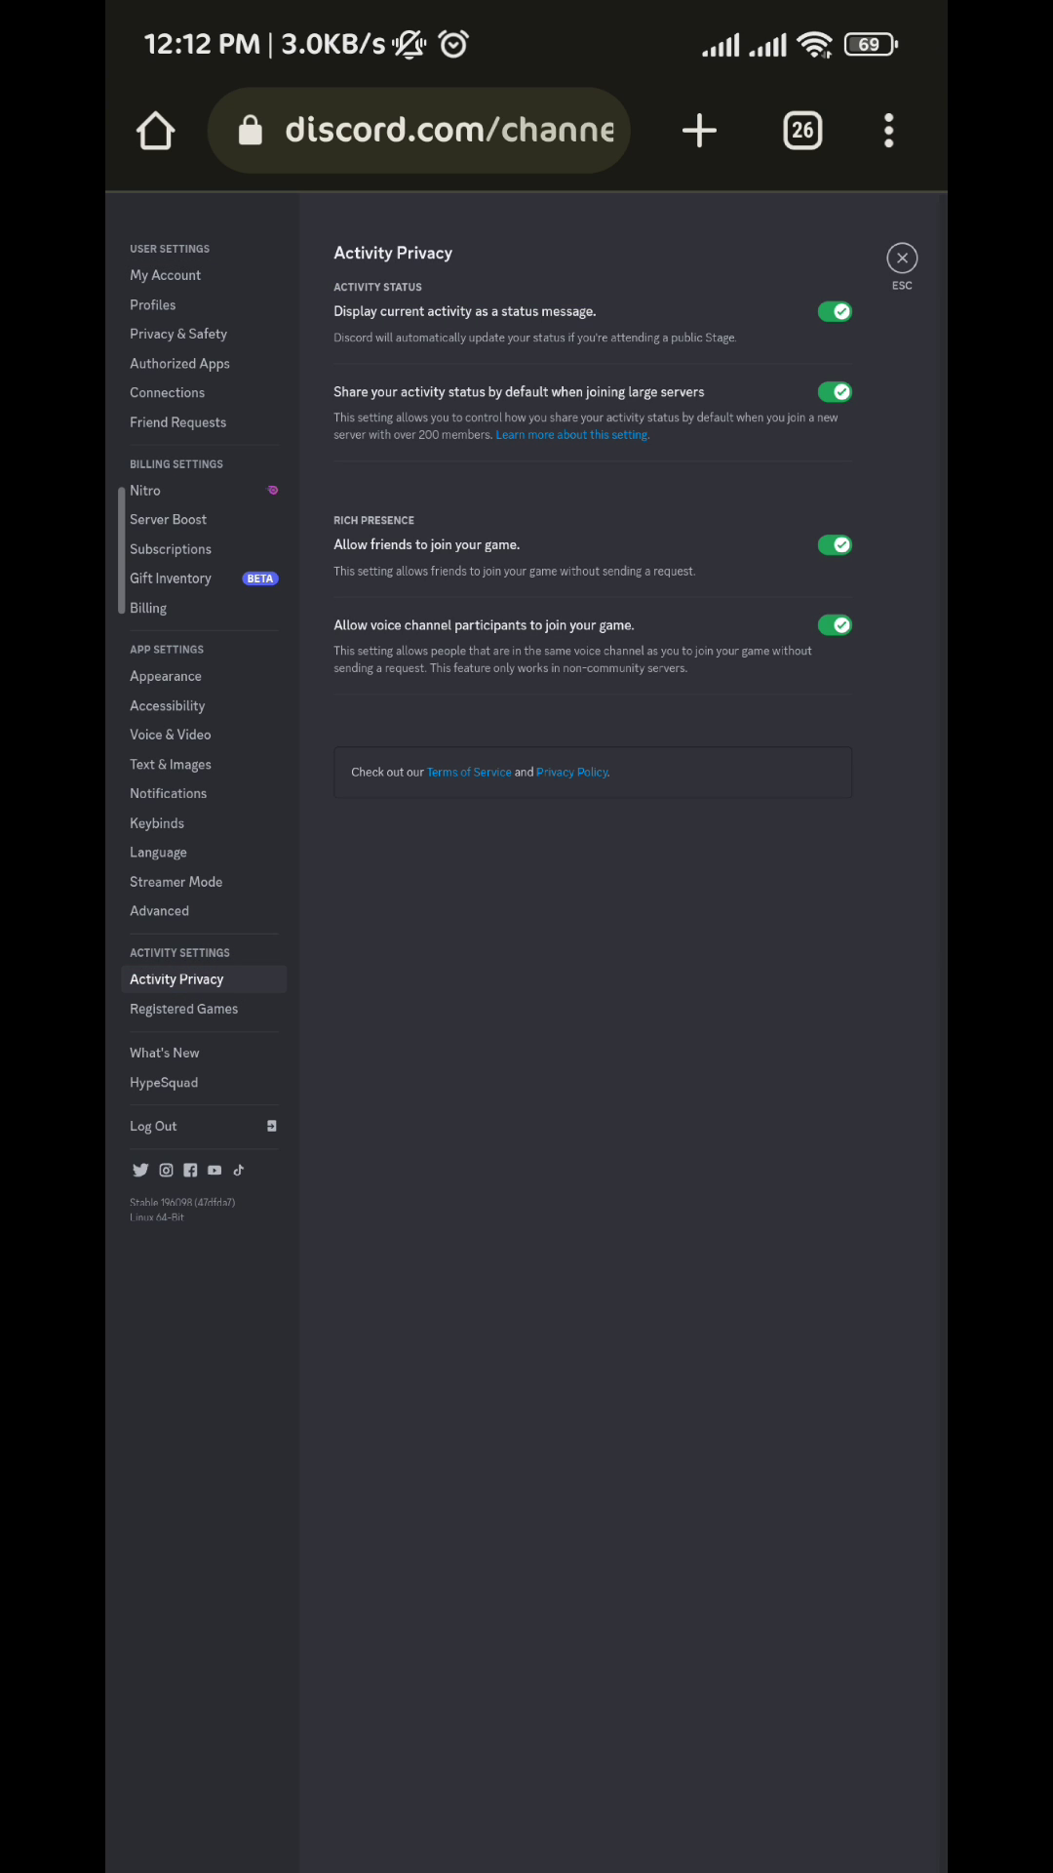
pyautogui.click(833, 312)
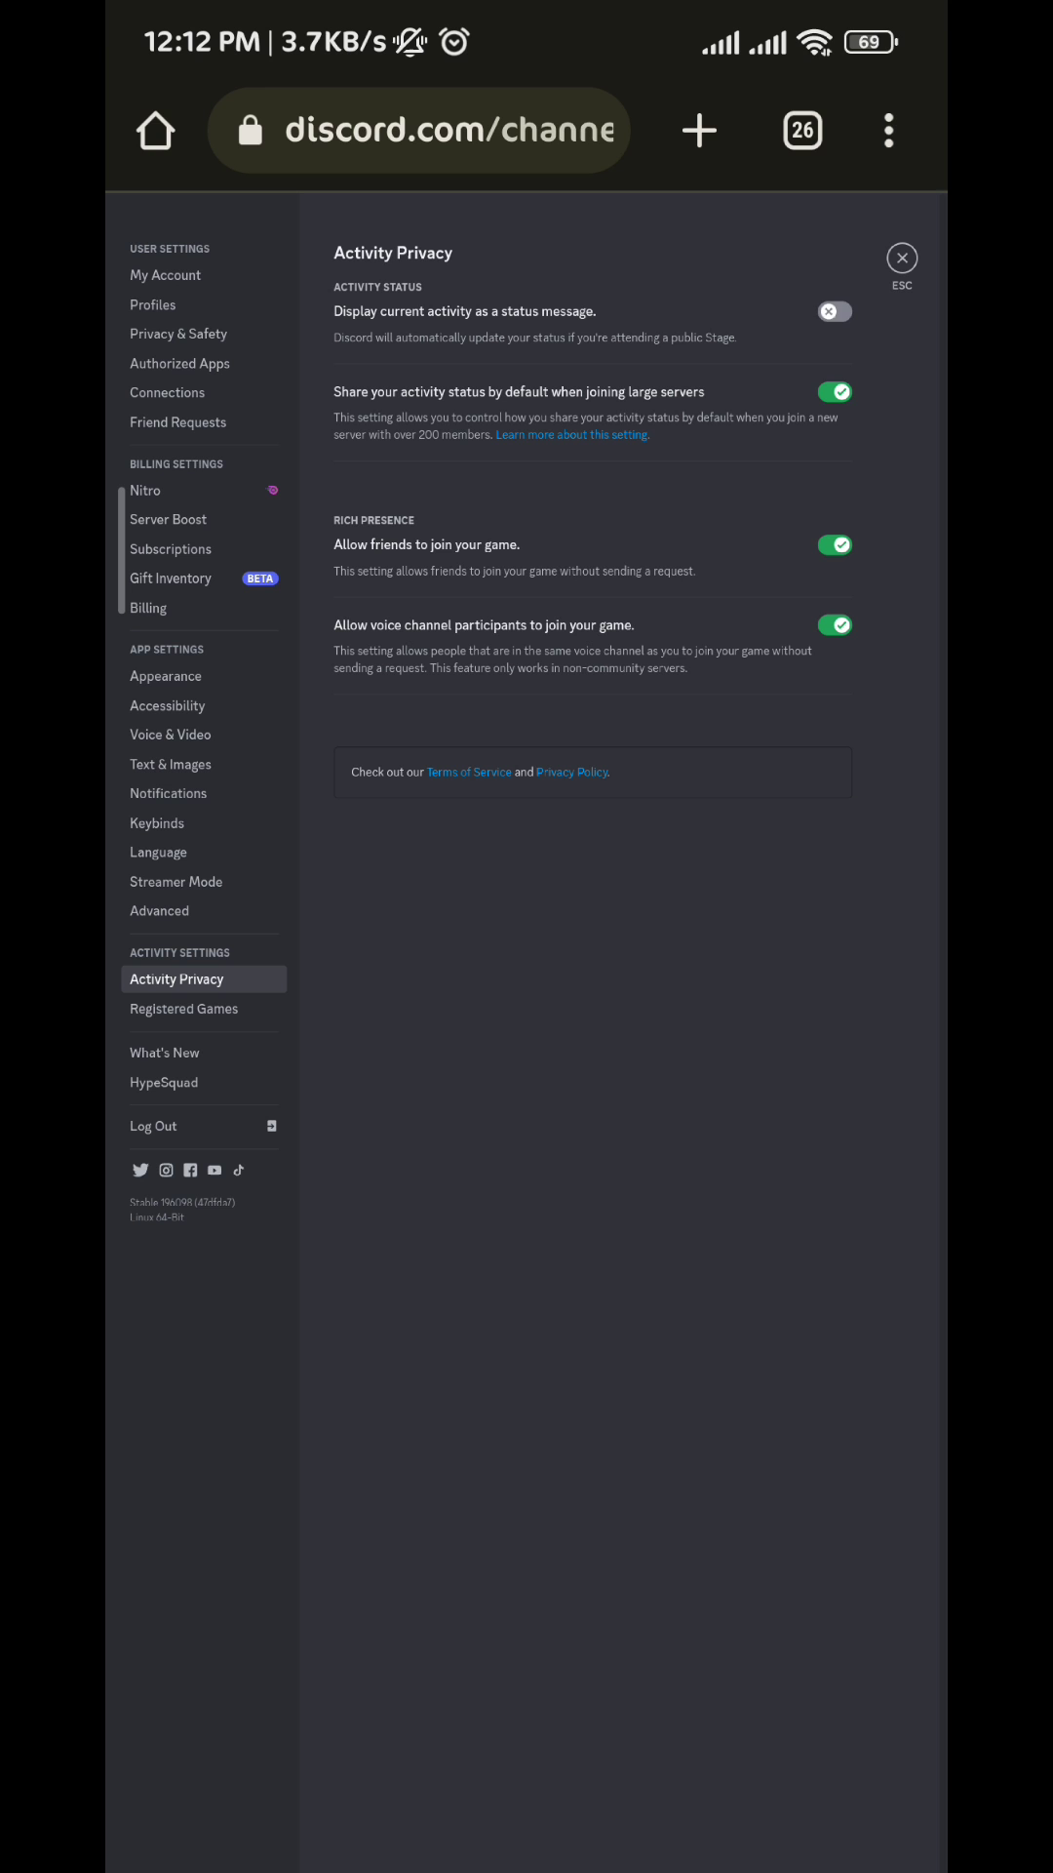
pyautogui.click(833, 313)
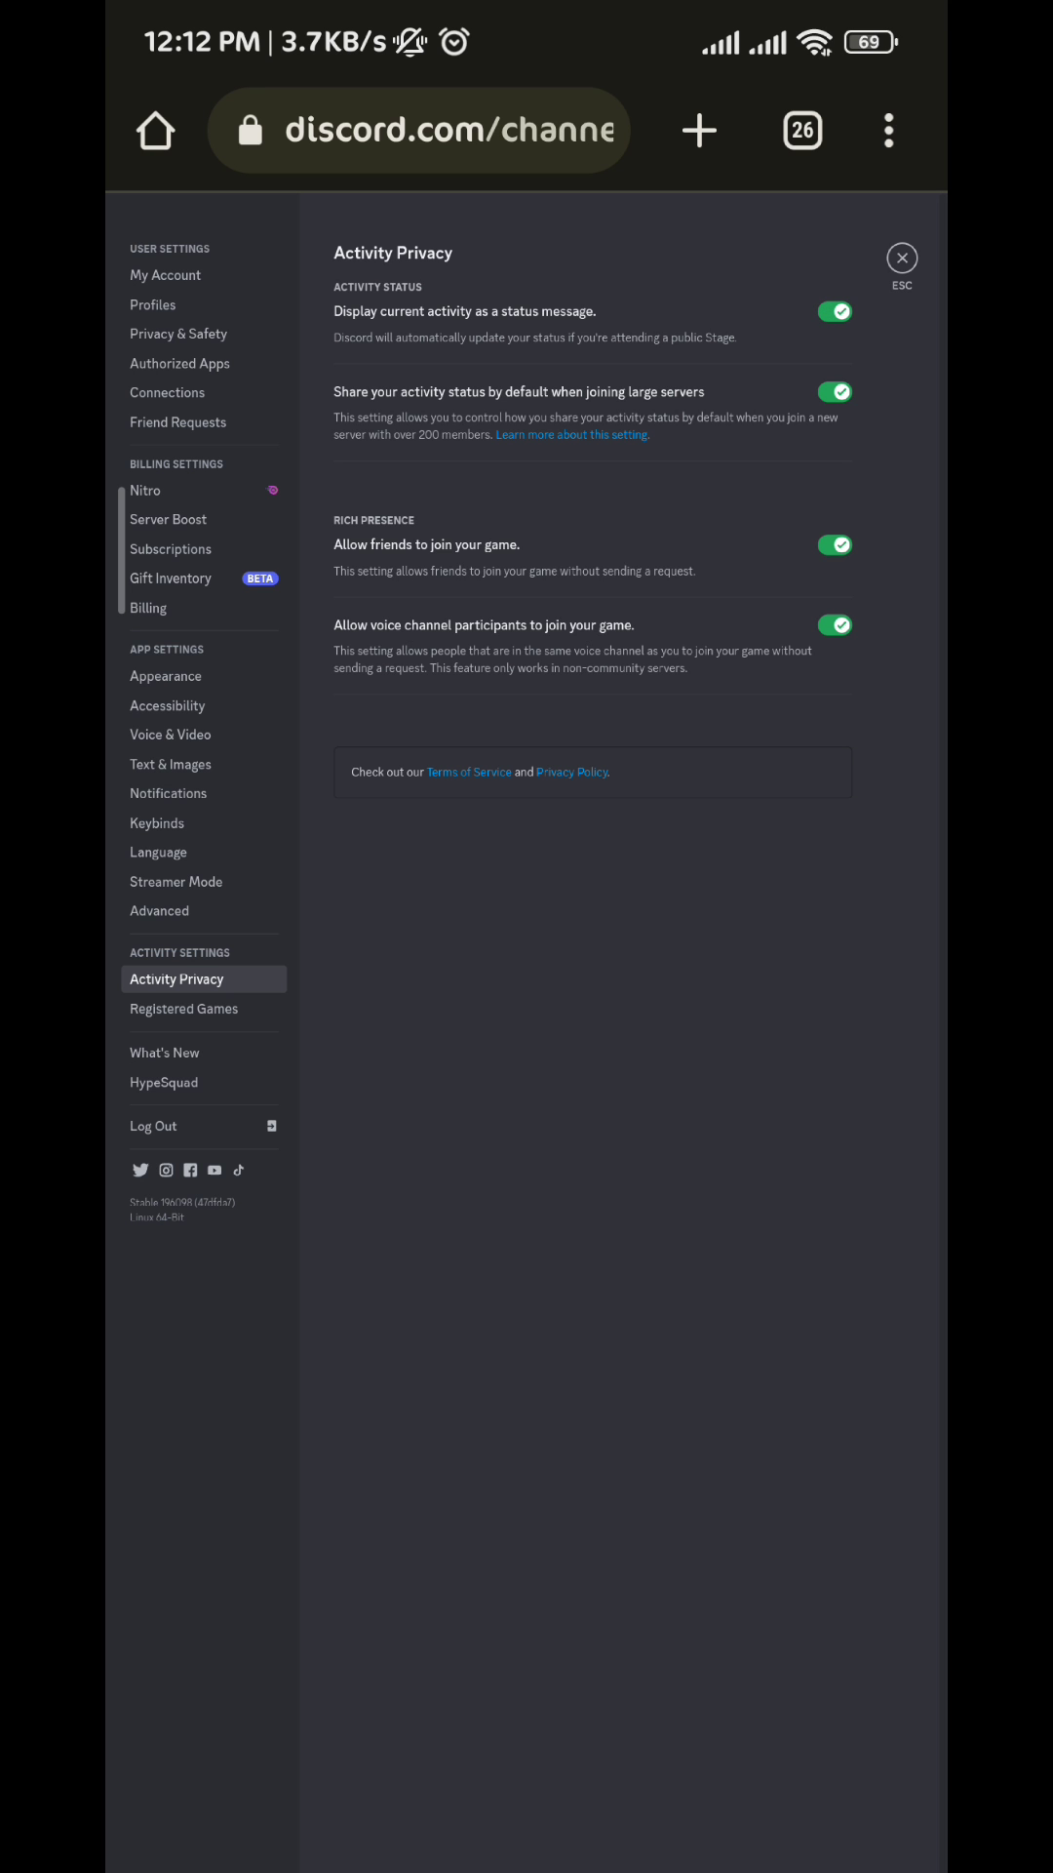
pyautogui.click(901, 257)
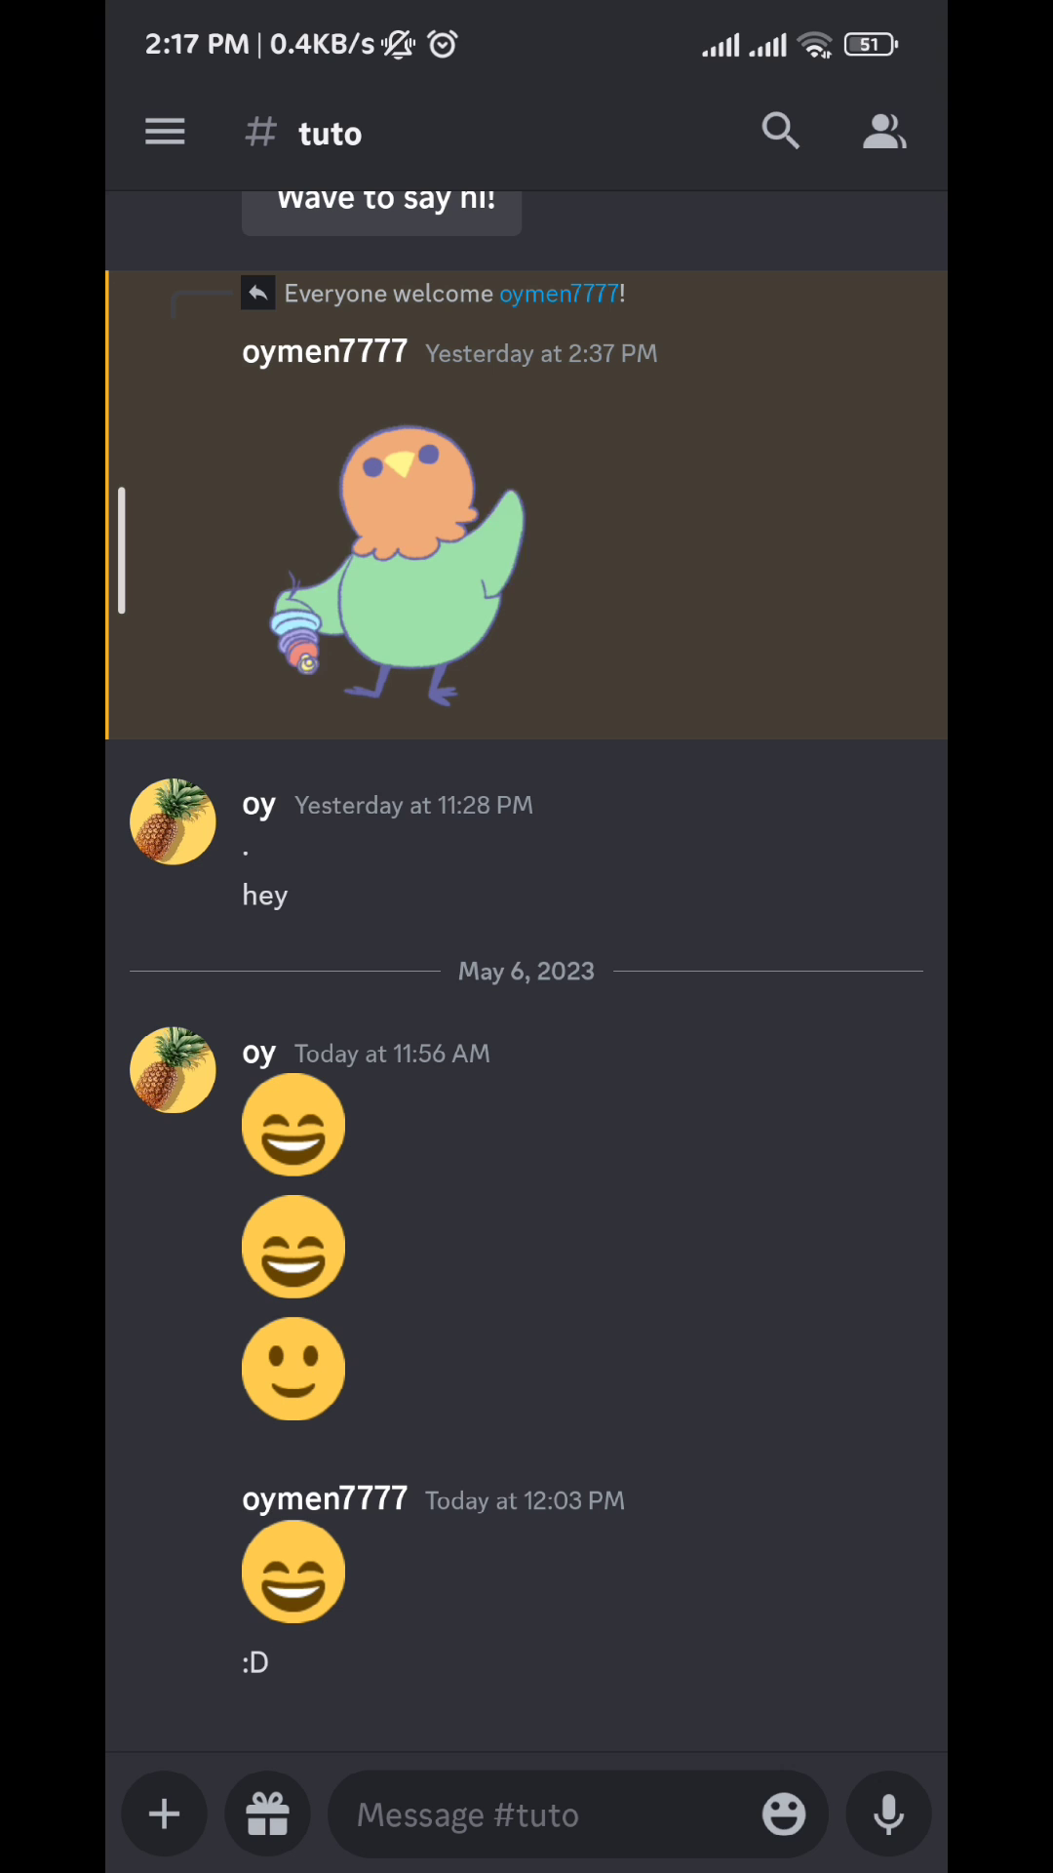
# Step: From the profile tab, reach Set Status and the 'Set a custom status' editor
pyautogui.click(164, 131)
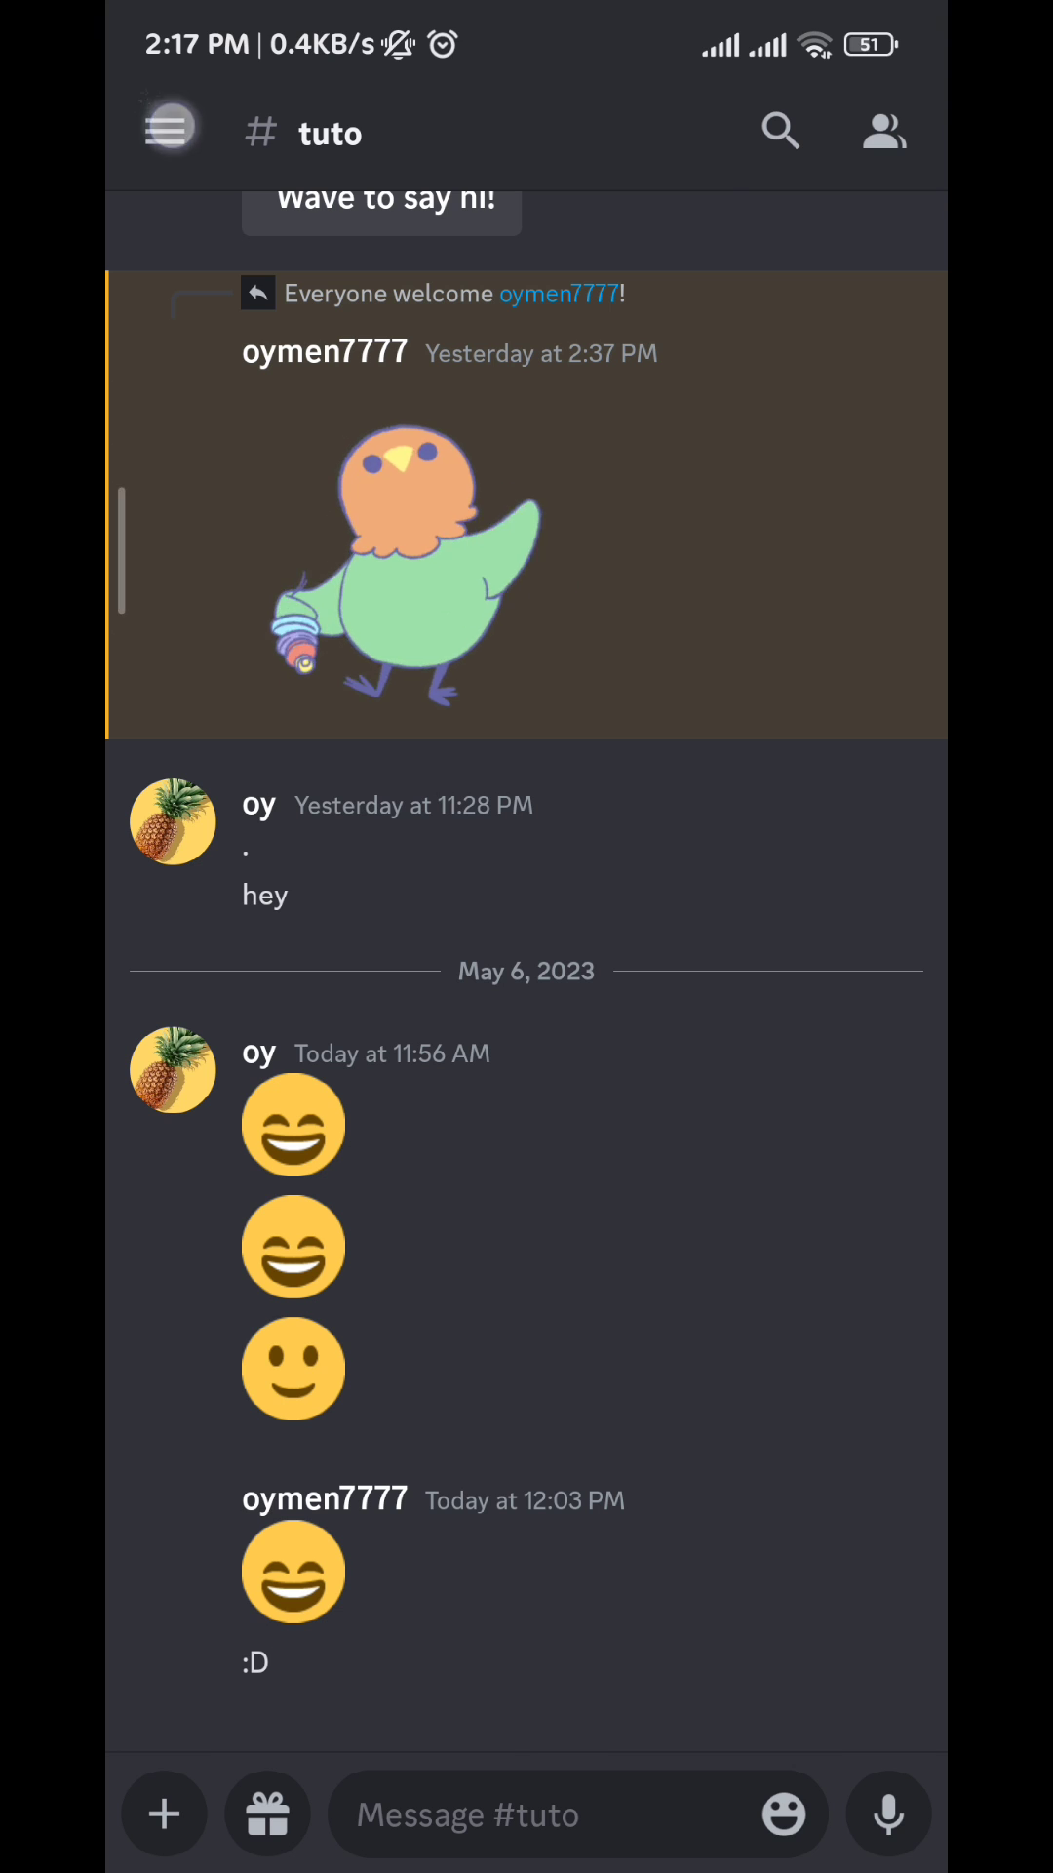
pyautogui.click(170, 130)
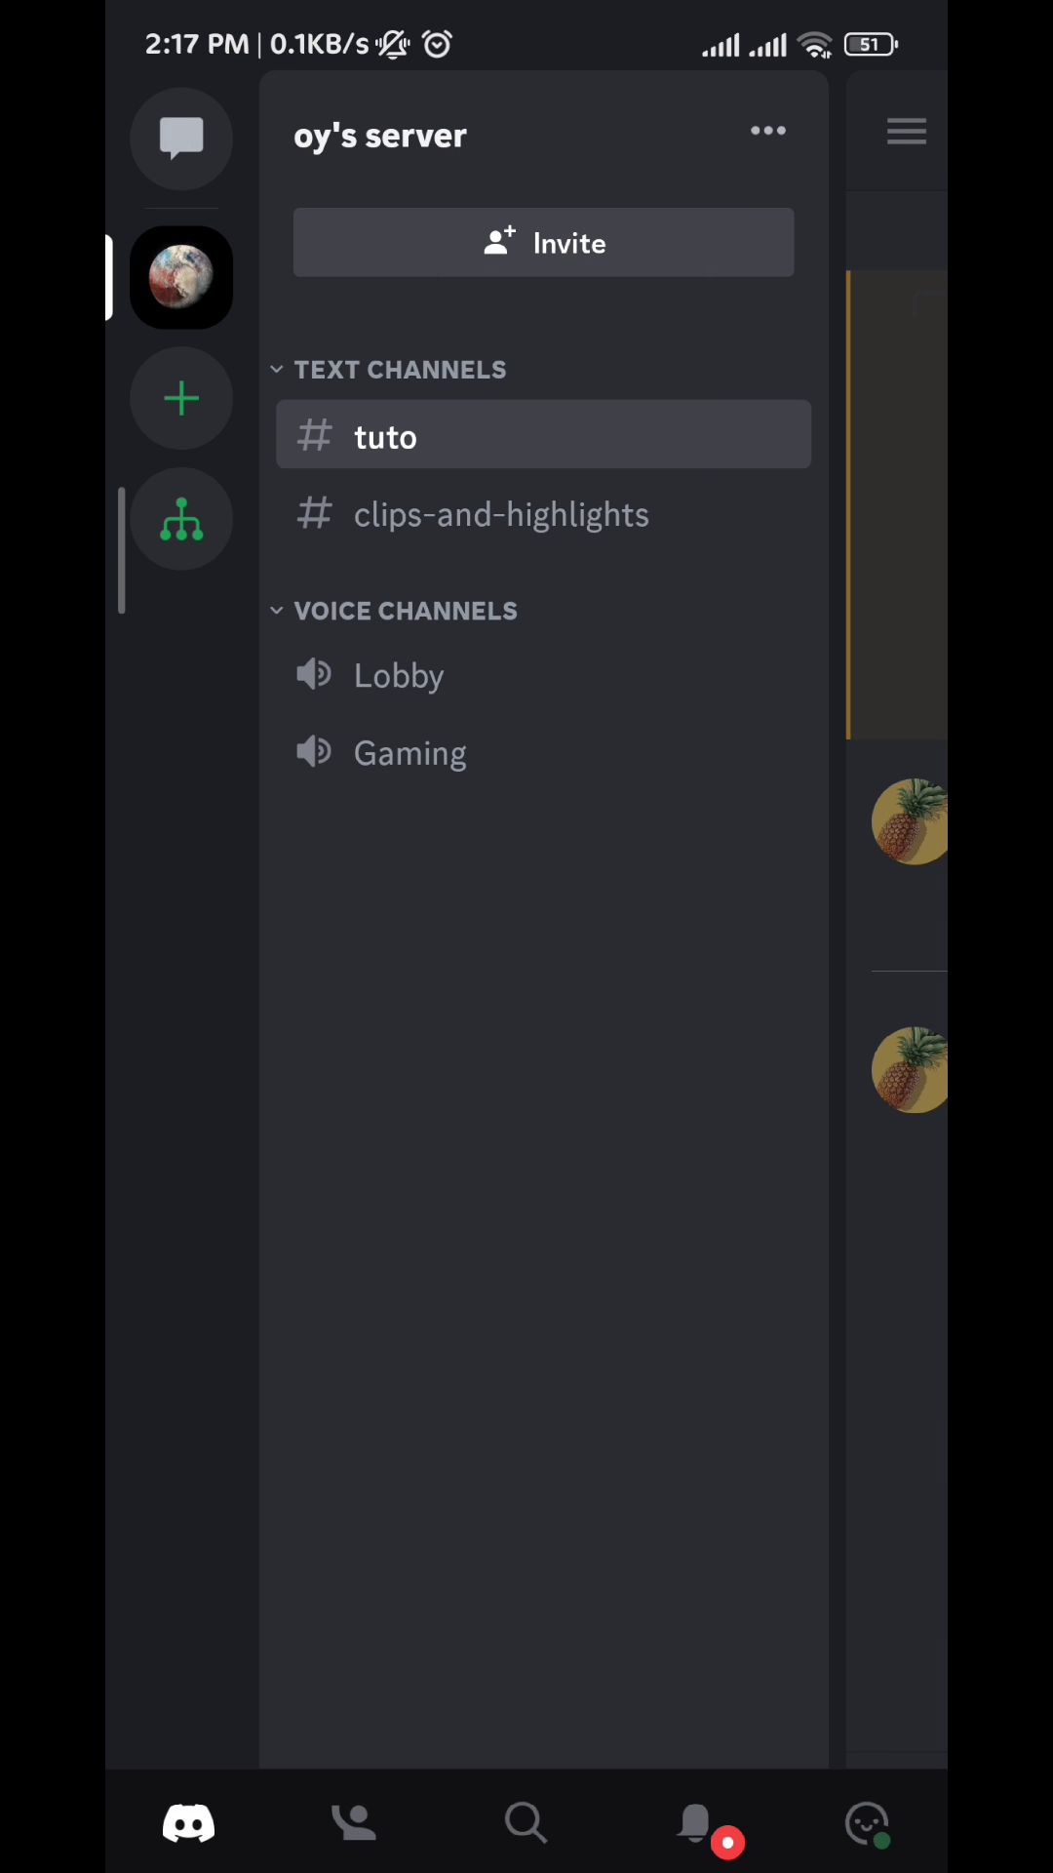
pyautogui.click(864, 1824)
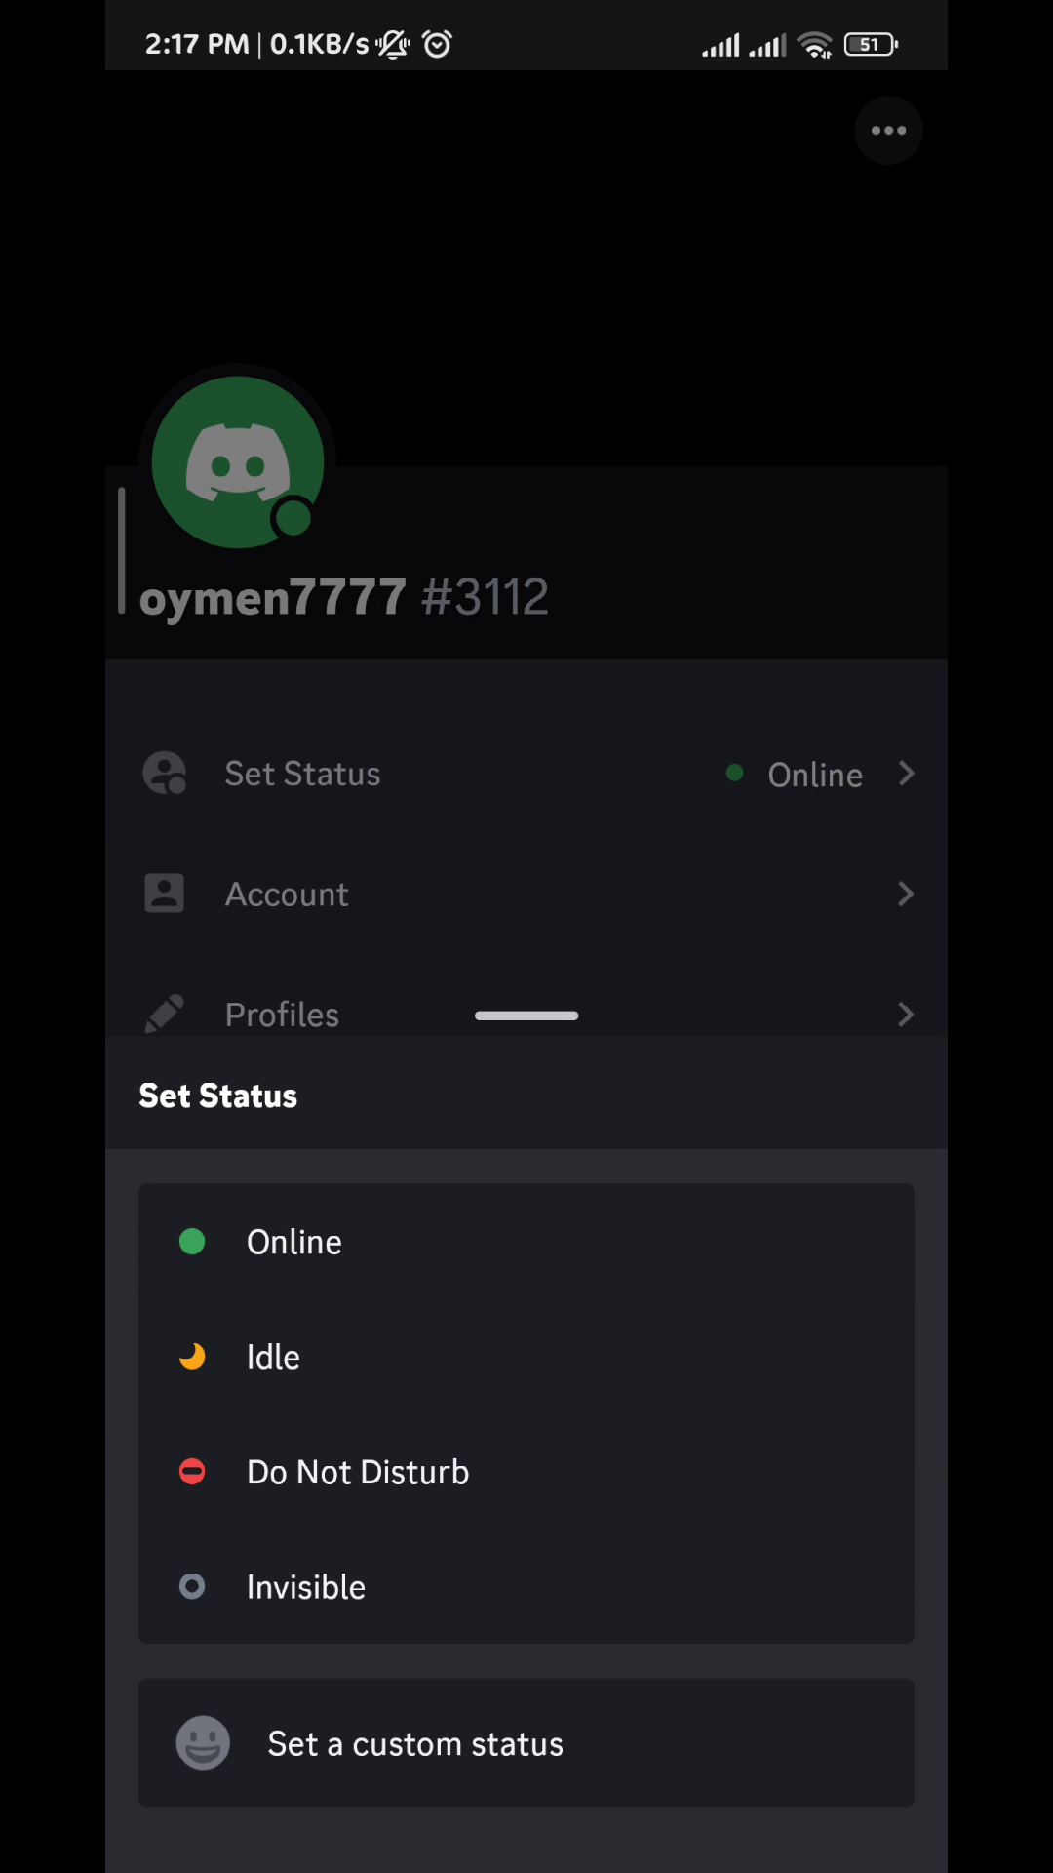
pyautogui.click(416, 1744)
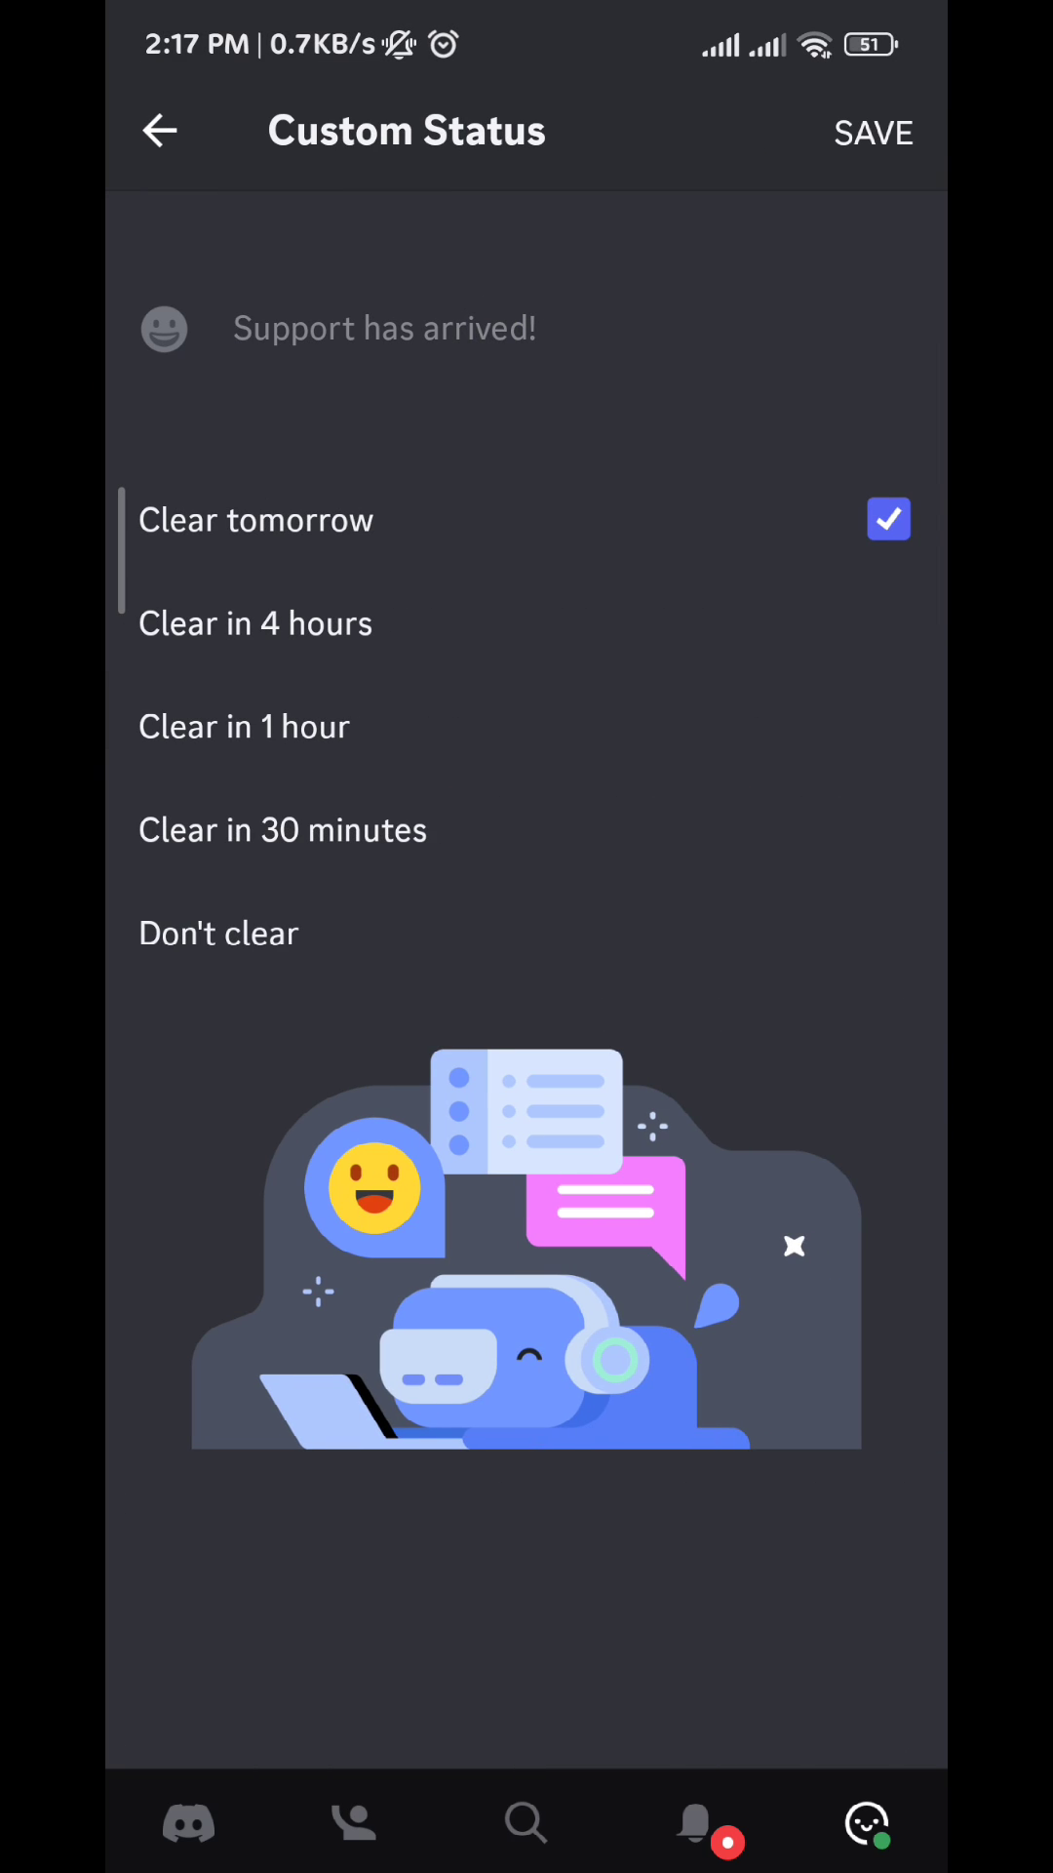
# Step: Save the custom status 'Currently playing GTA' with smirk and car emojis, clearing tomorrow
pyautogui.click(384, 327)
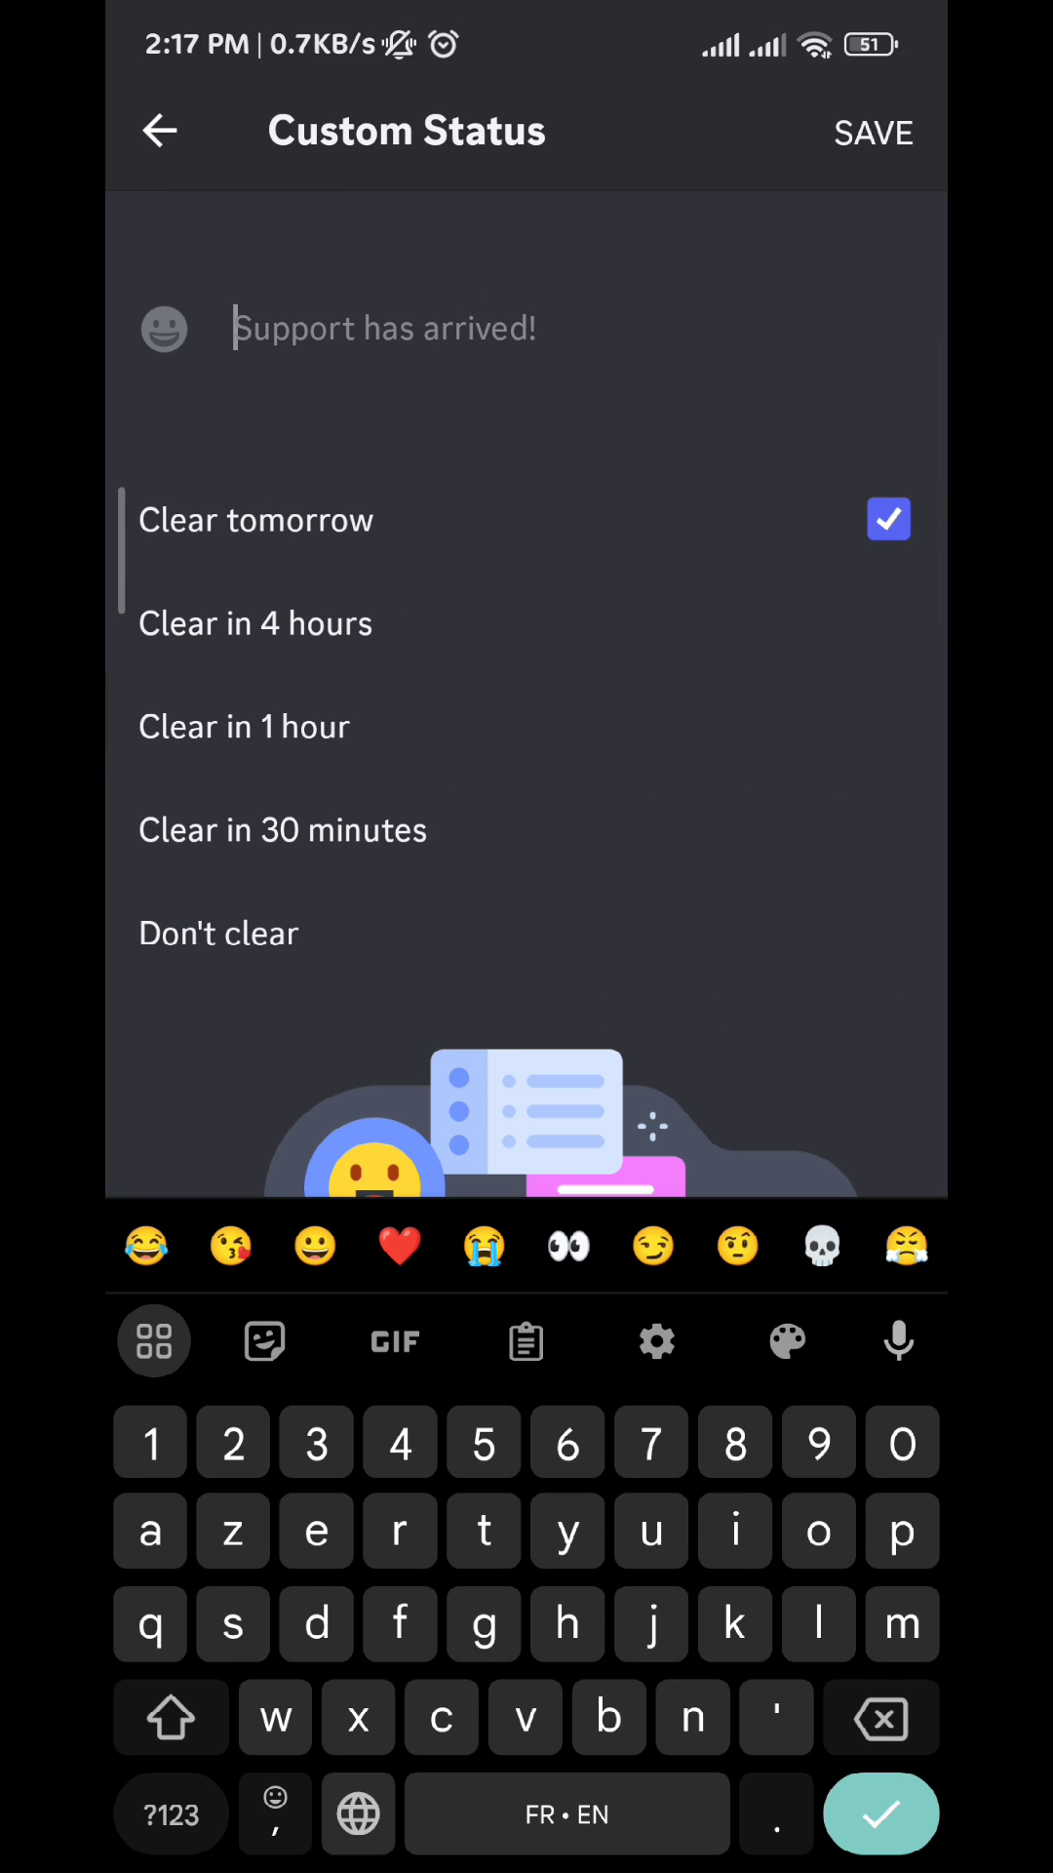
pyautogui.write('Currently playing GTA 😏car')
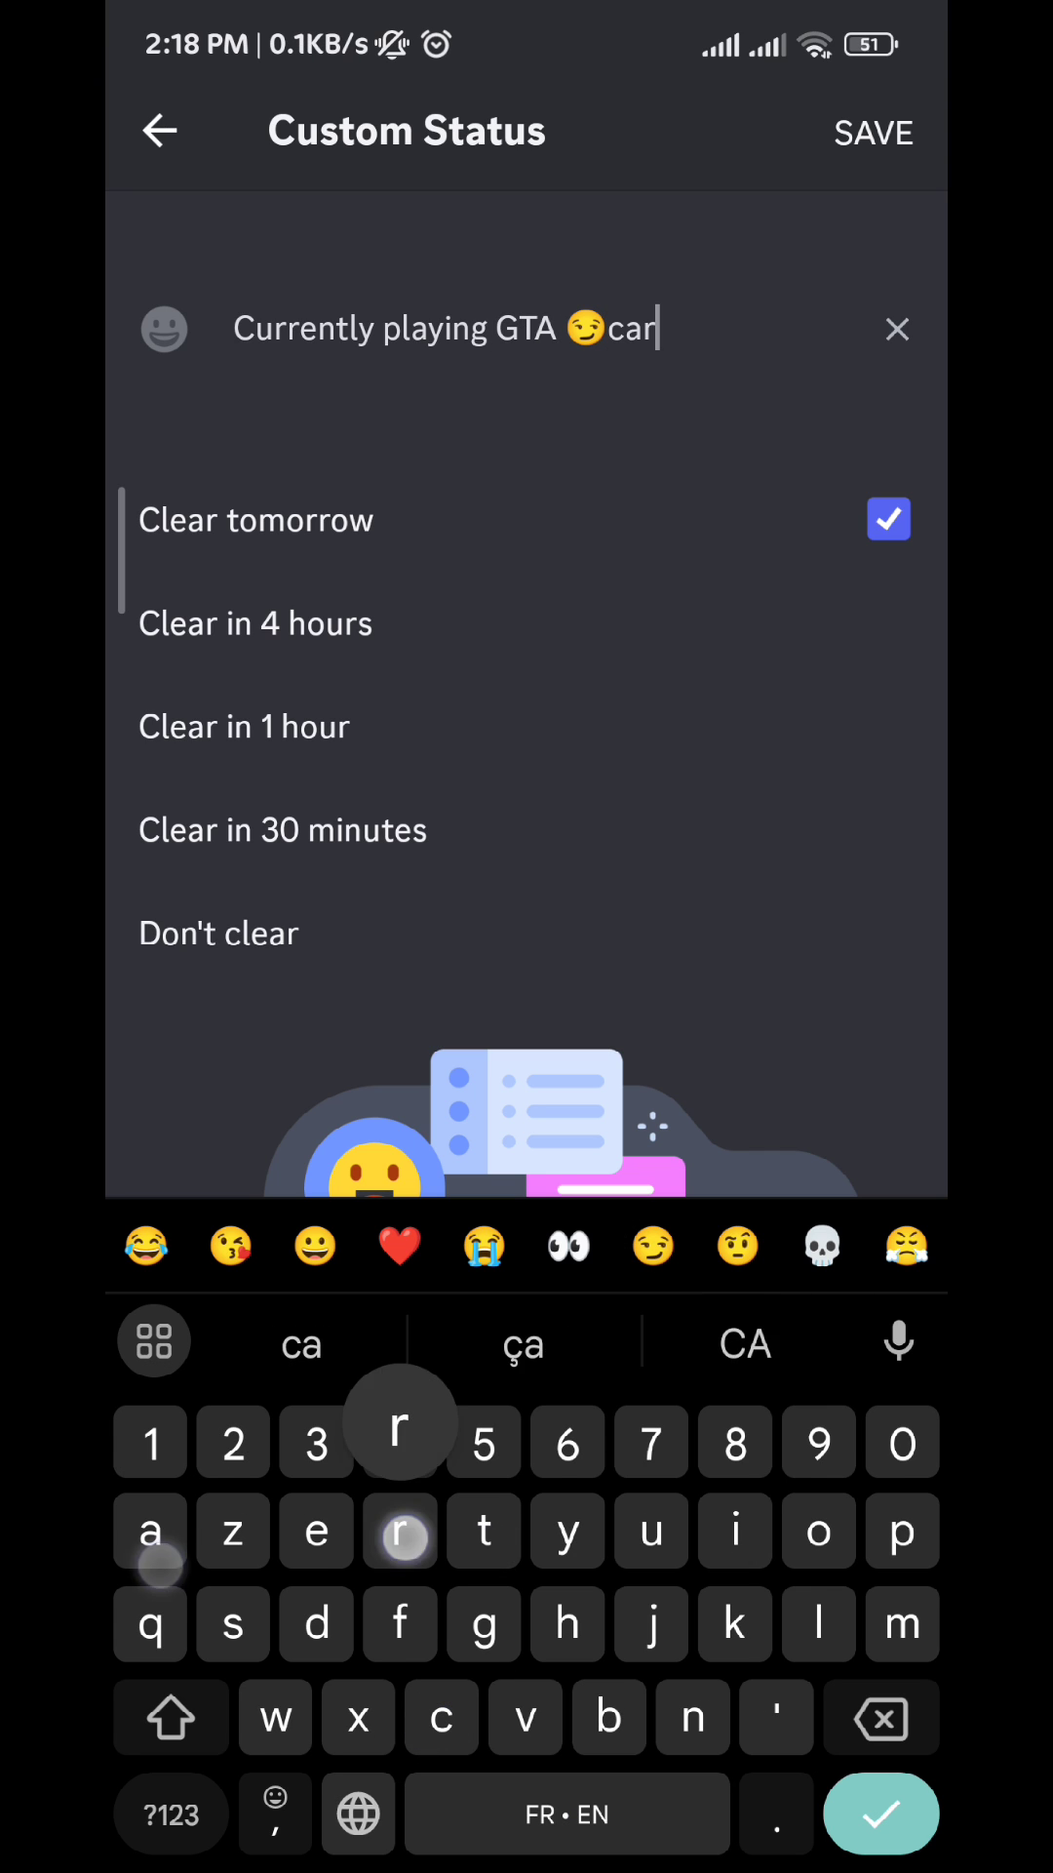
pyautogui.click(690, 1344)
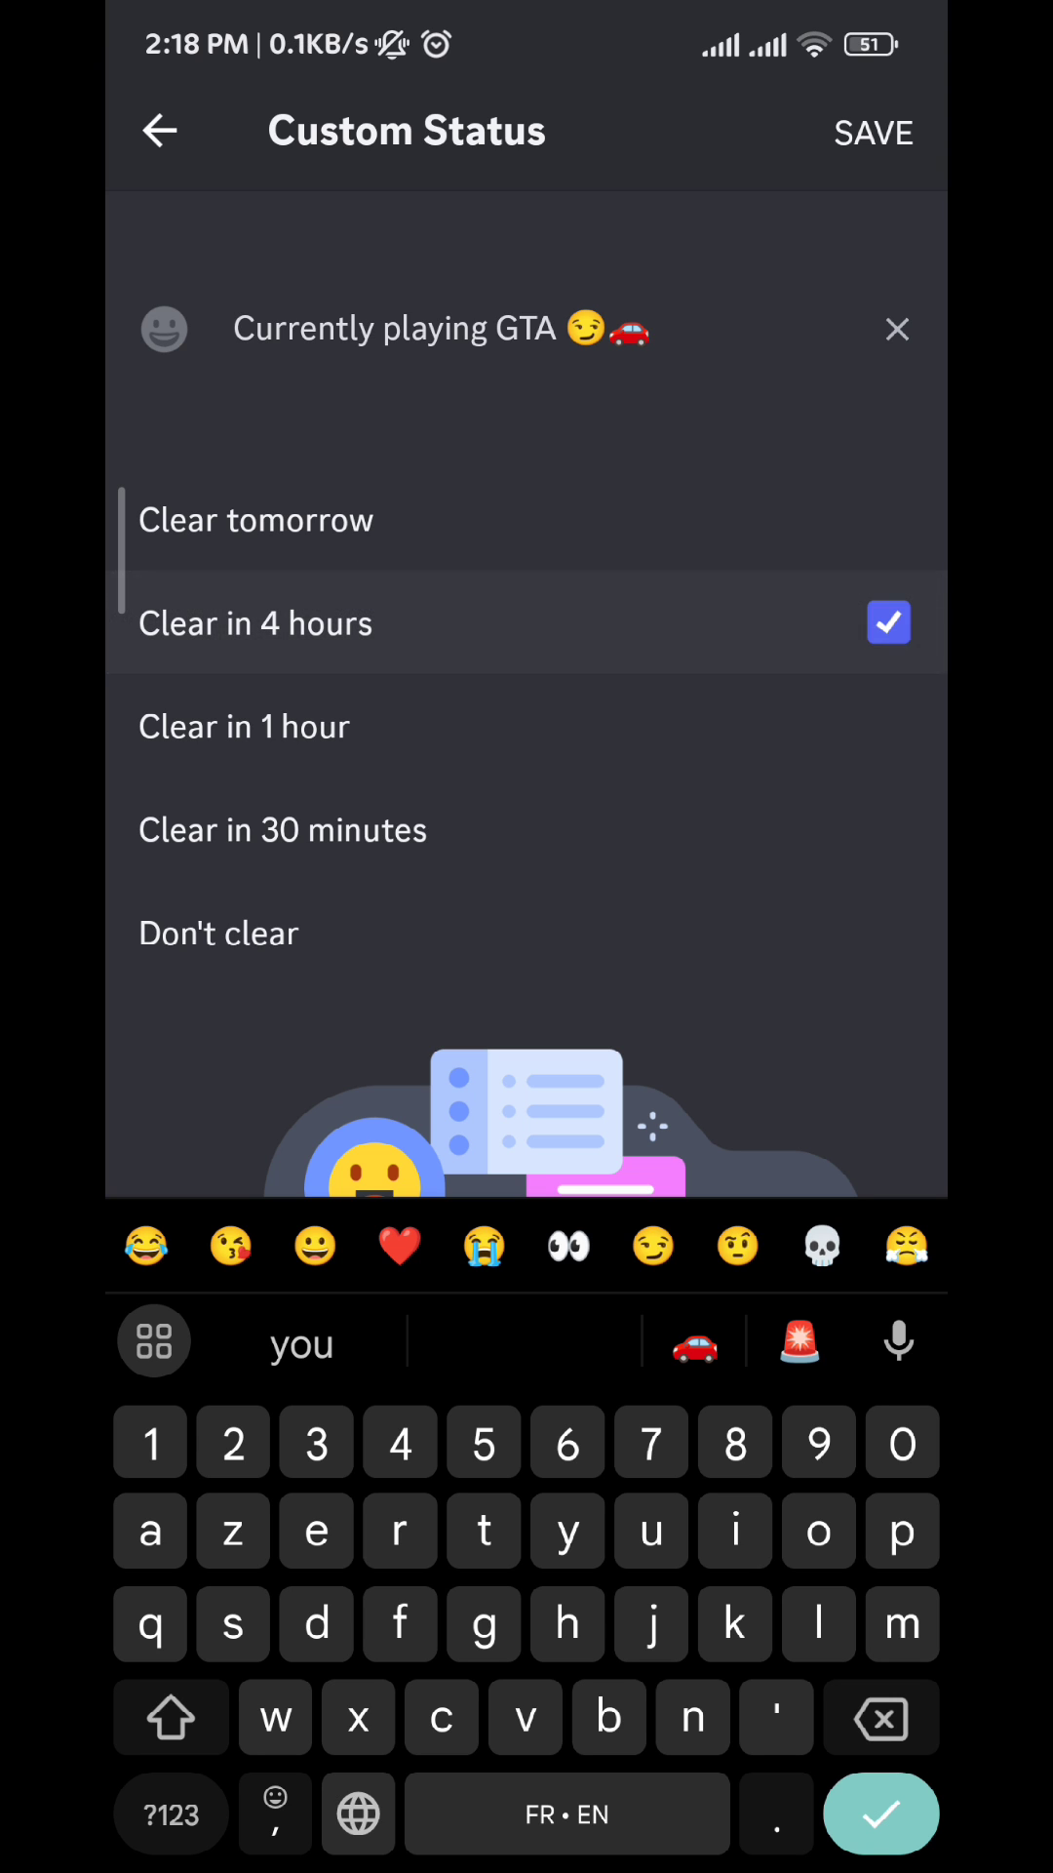
pyautogui.click(218, 932)
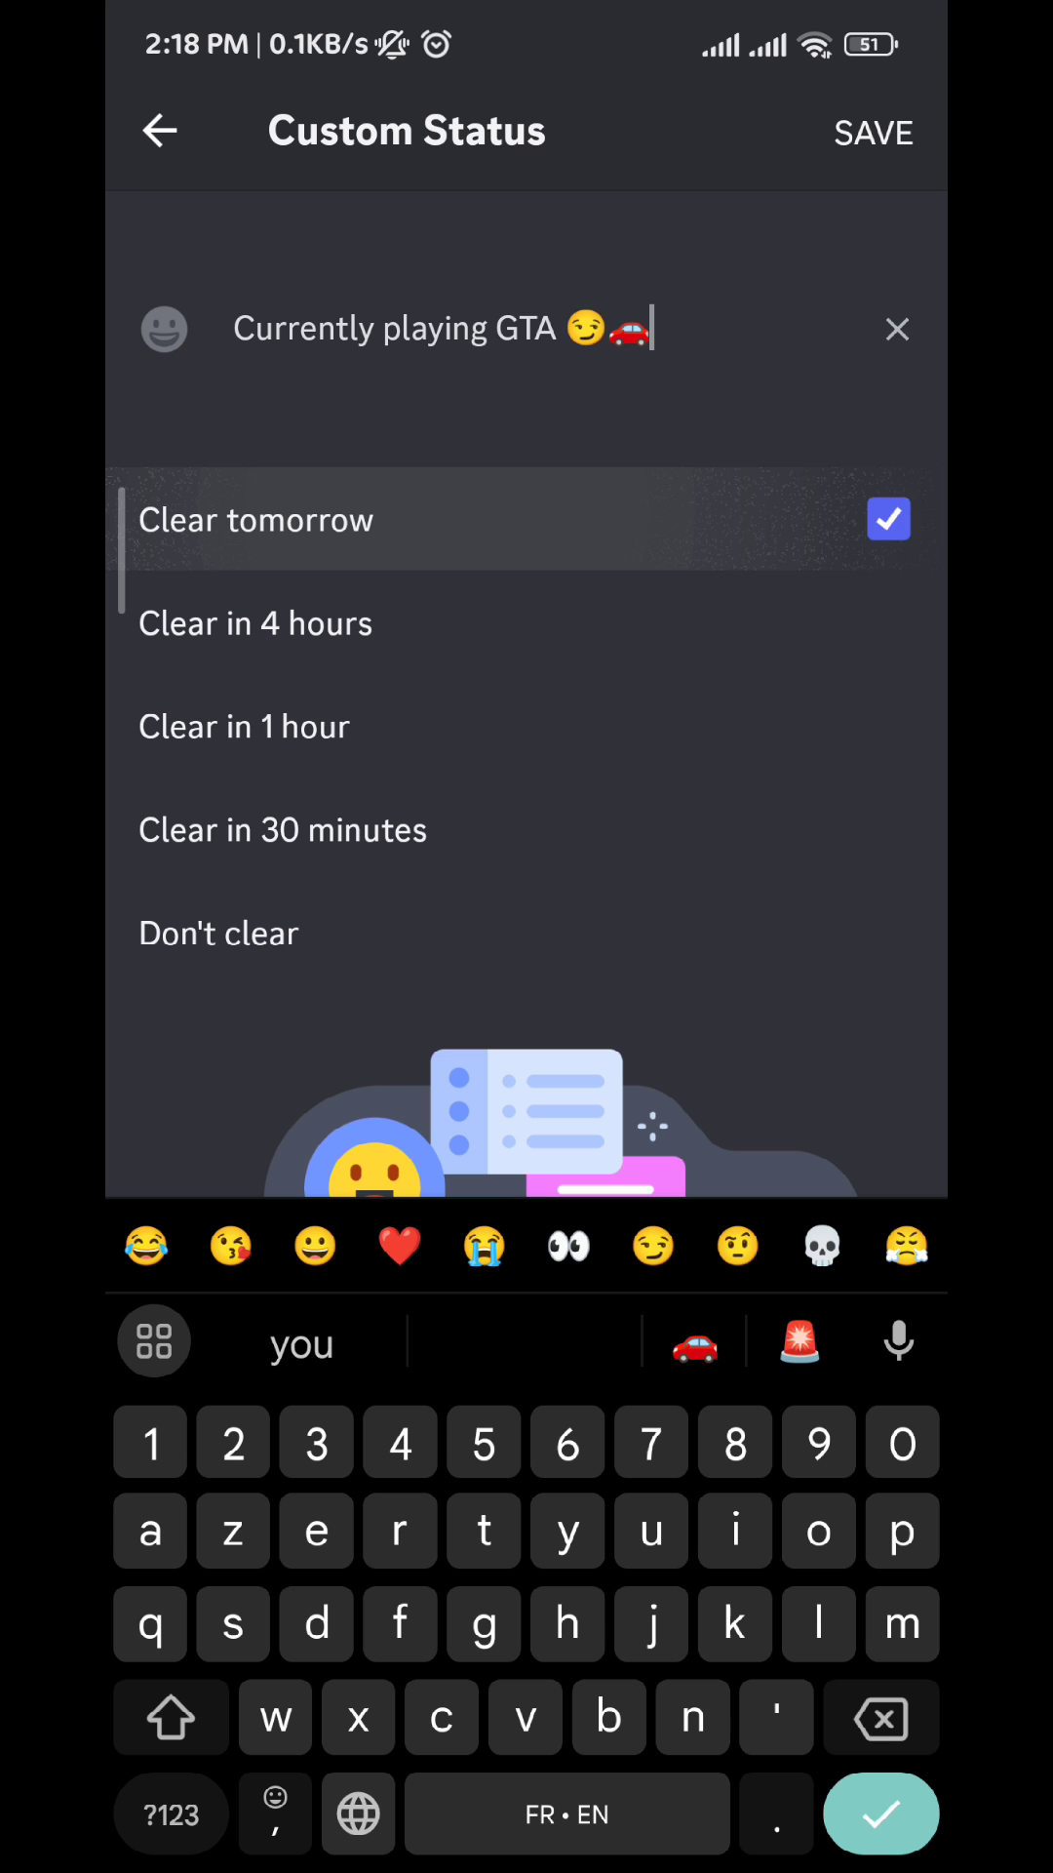
pyautogui.click(874, 131)
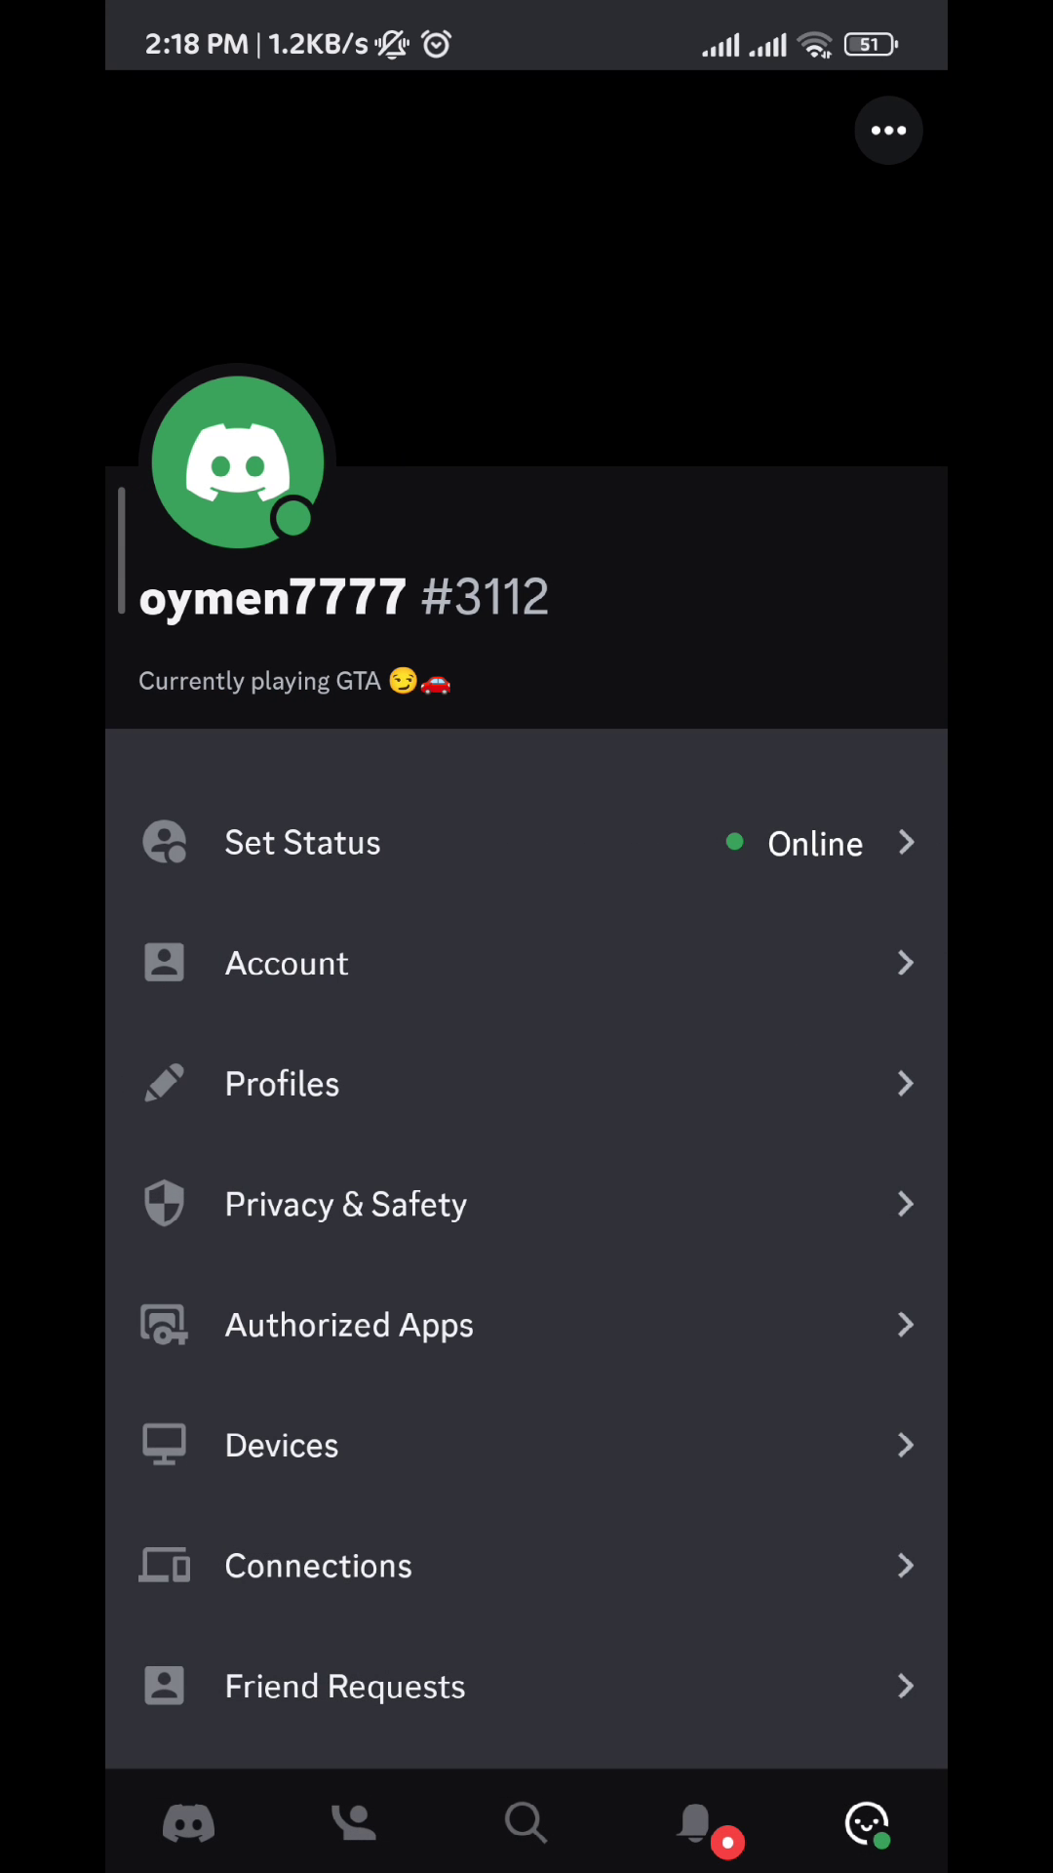
# Step: Scroll the user settings down to App Settings and reach Accessibility
pyautogui.scroll(-3)
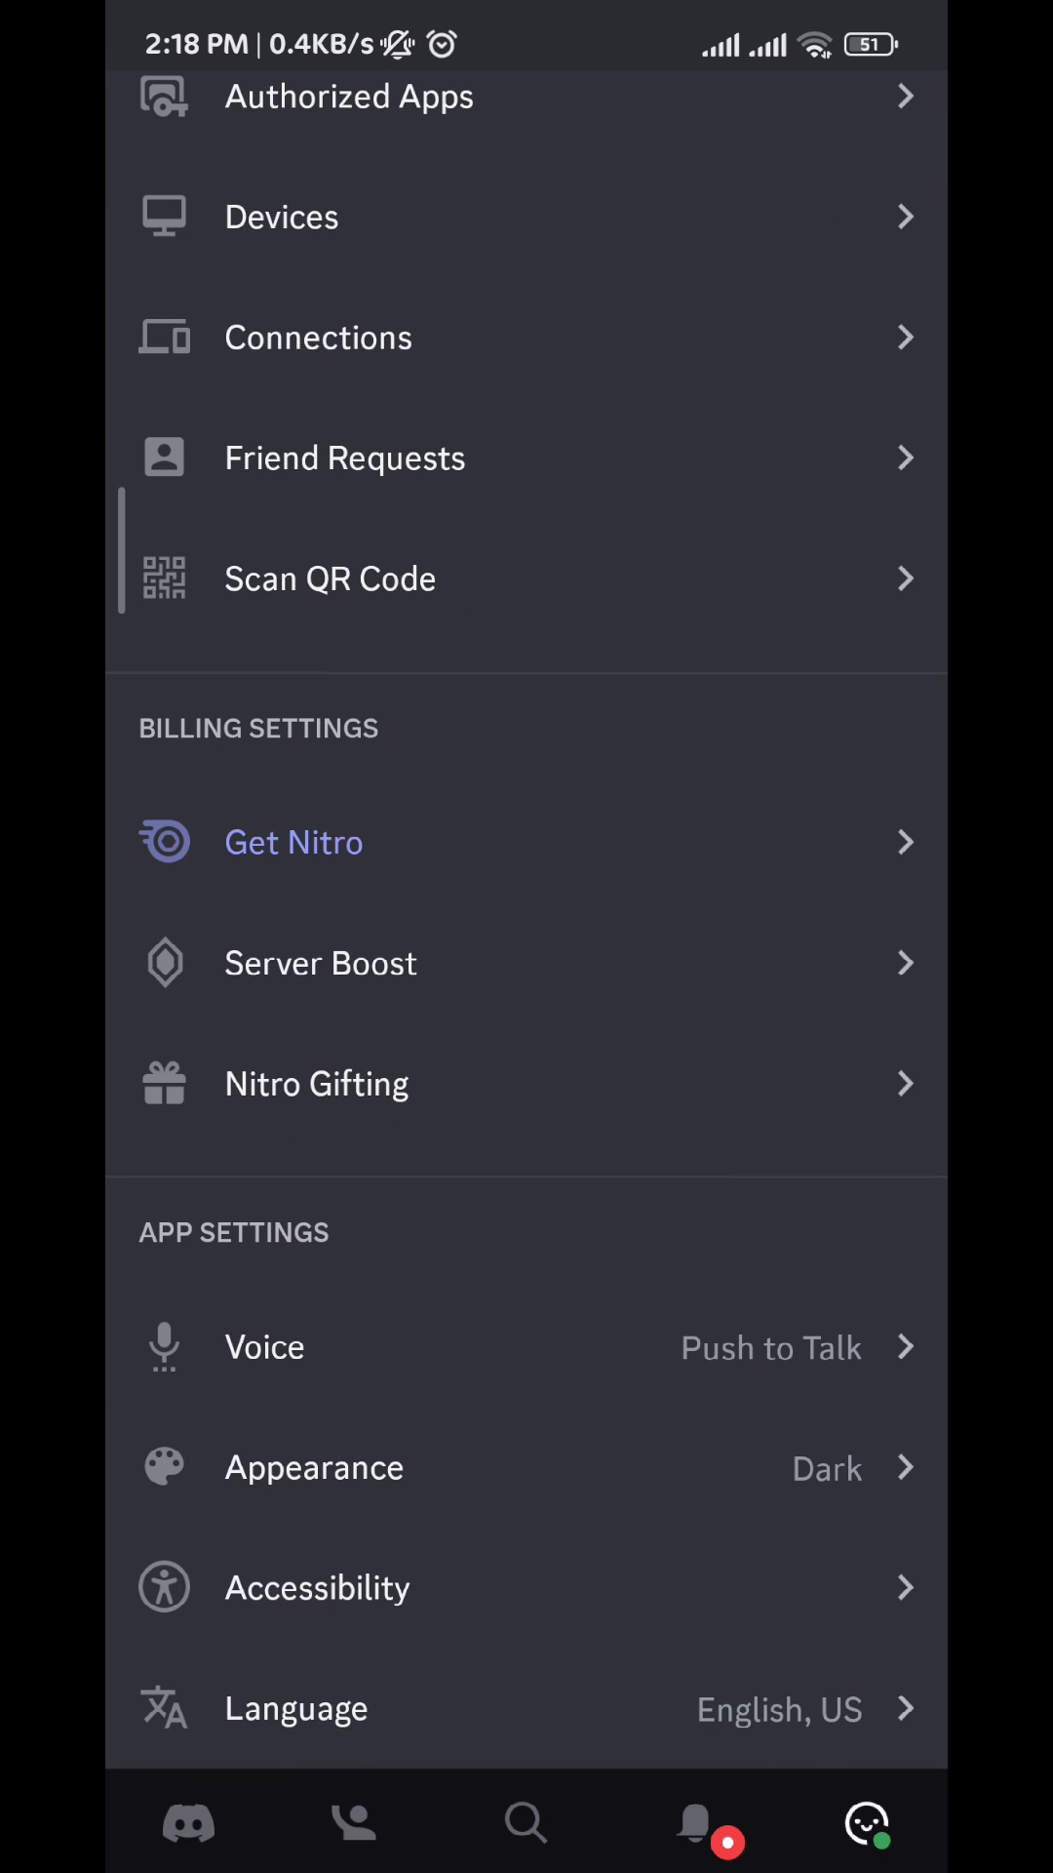
pyautogui.scroll(-3)
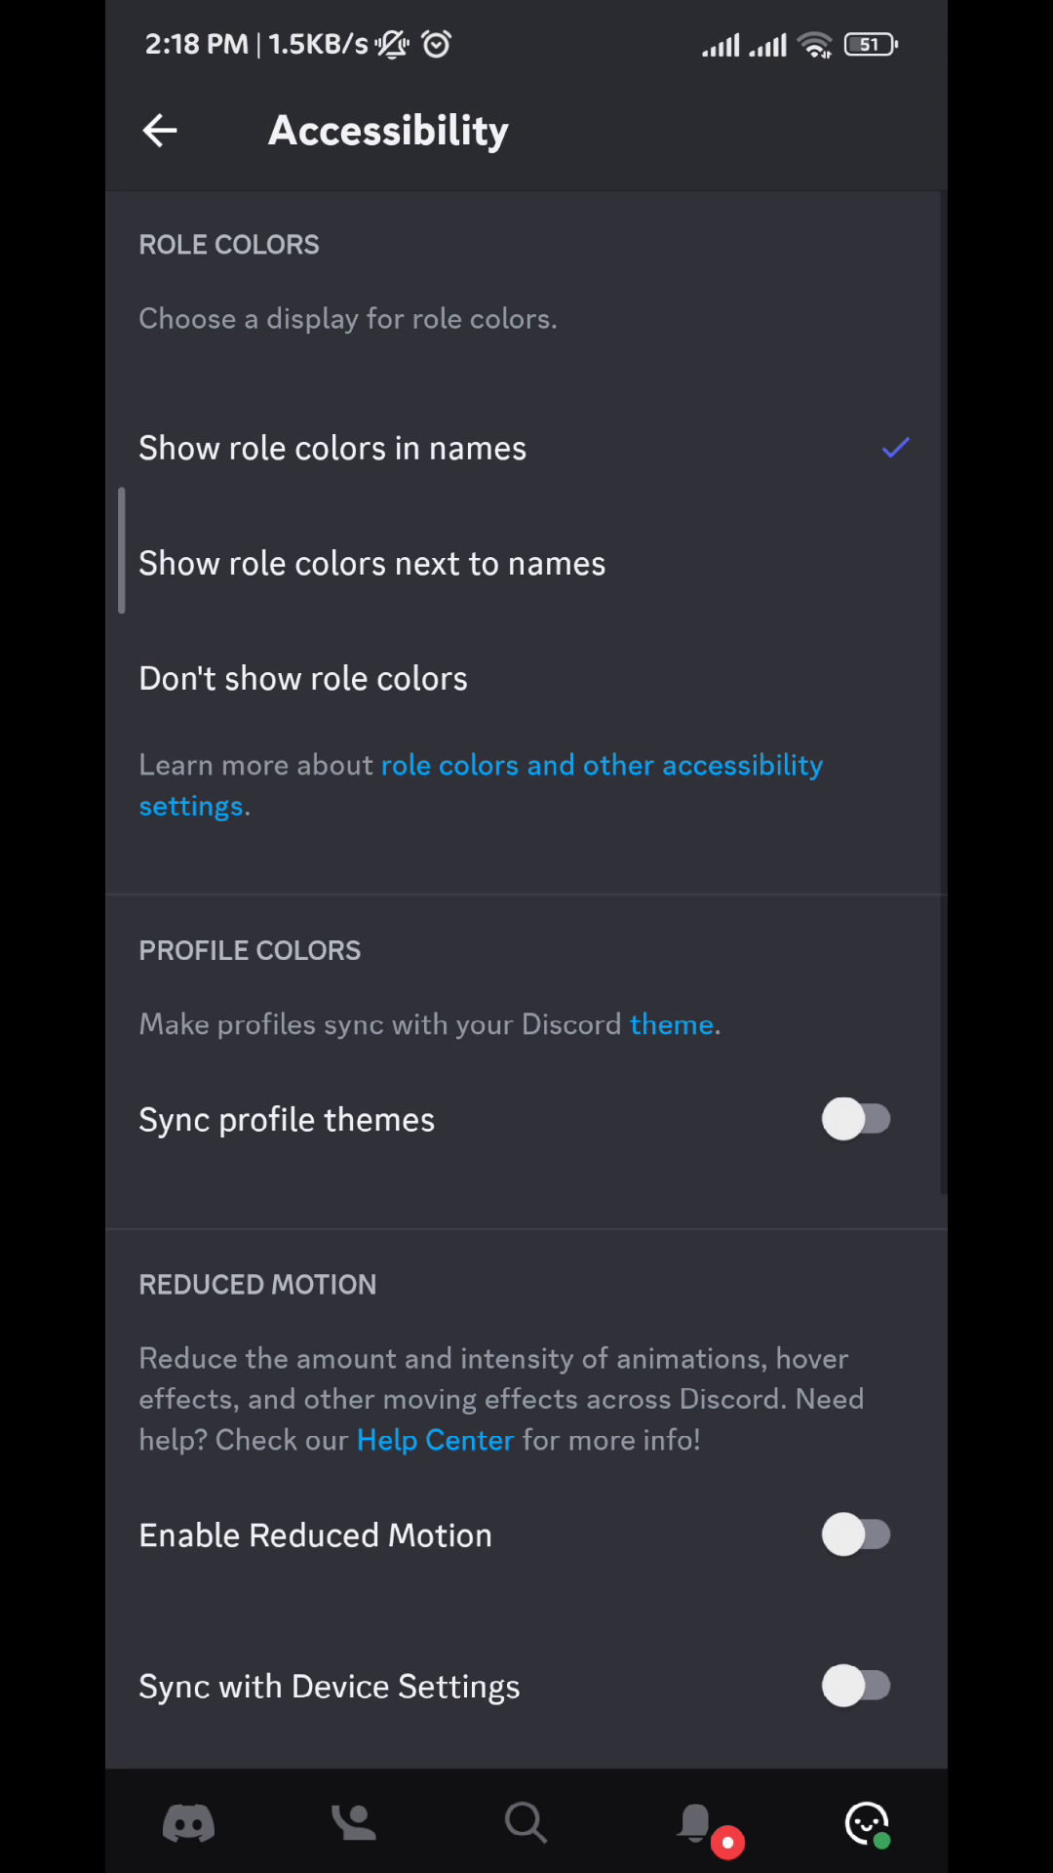
# Step: Switch on 'Sync profile themes' and 'Sync with Device Settings' for reduced motion
pyautogui.click(855, 1120)
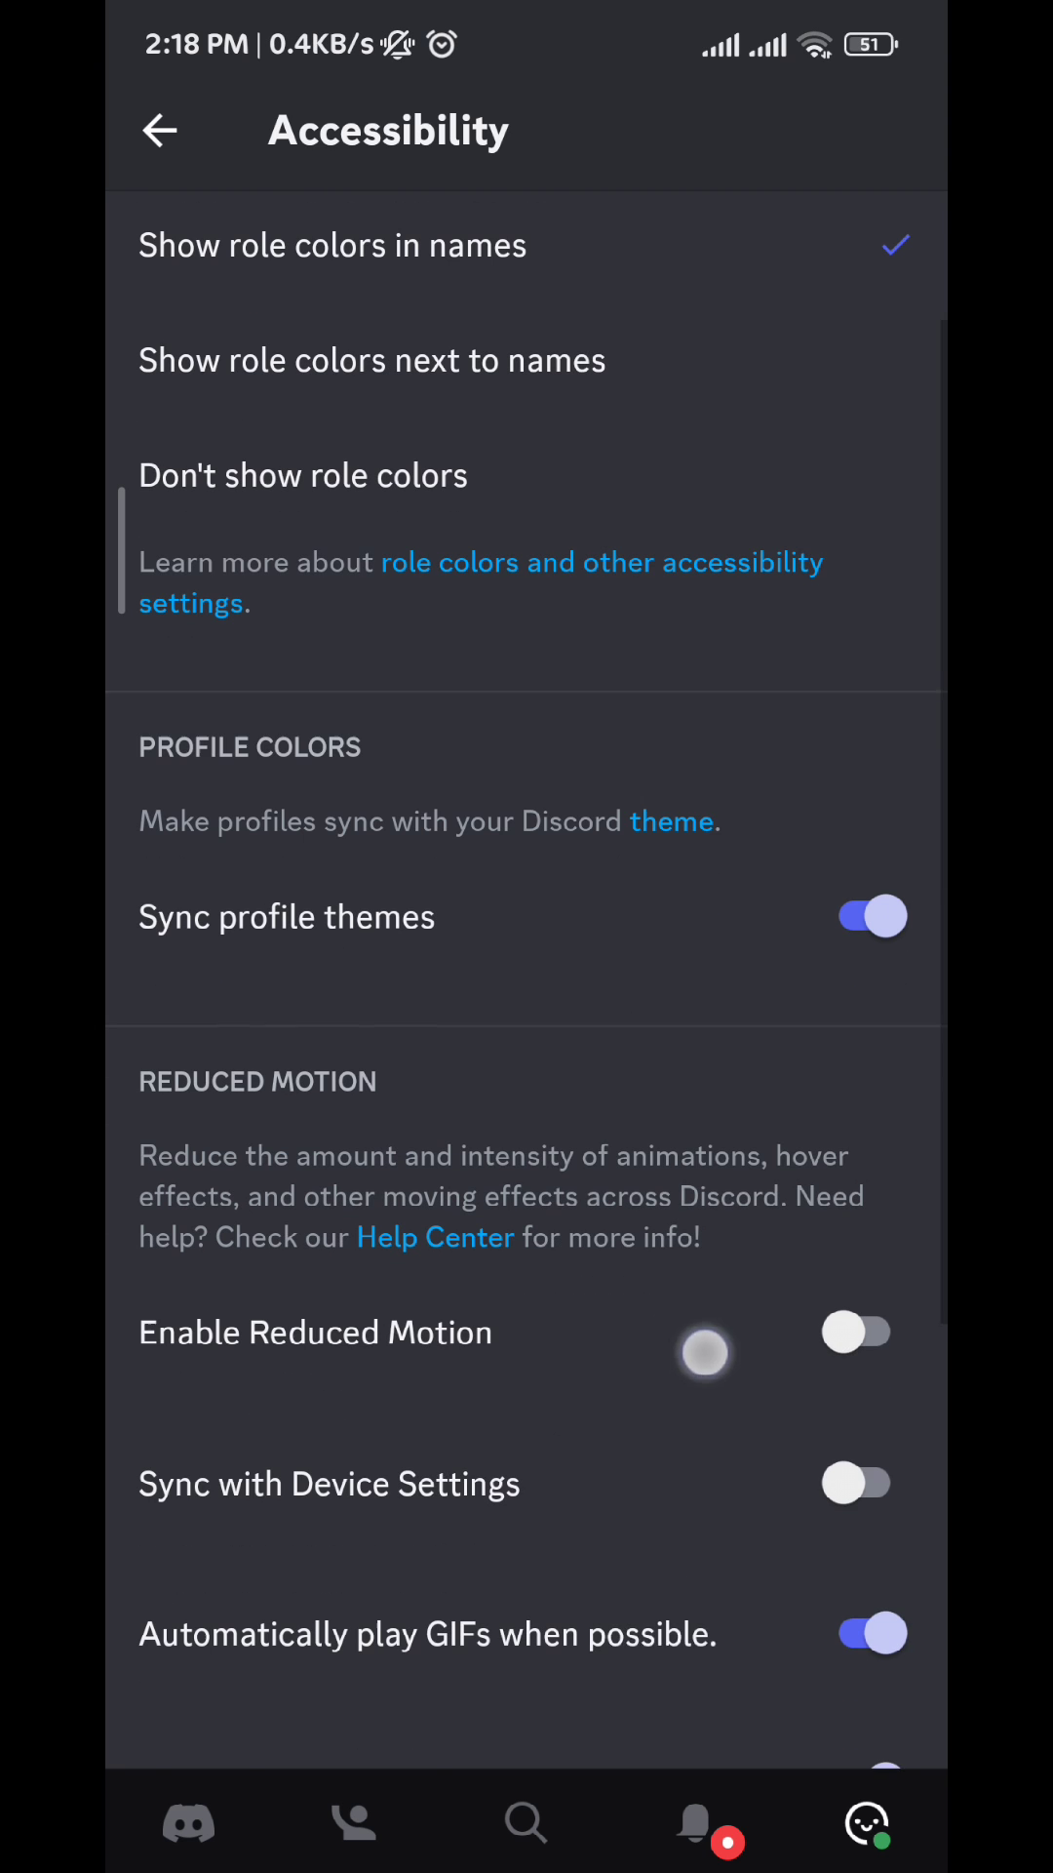
pyautogui.click(858, 1482)
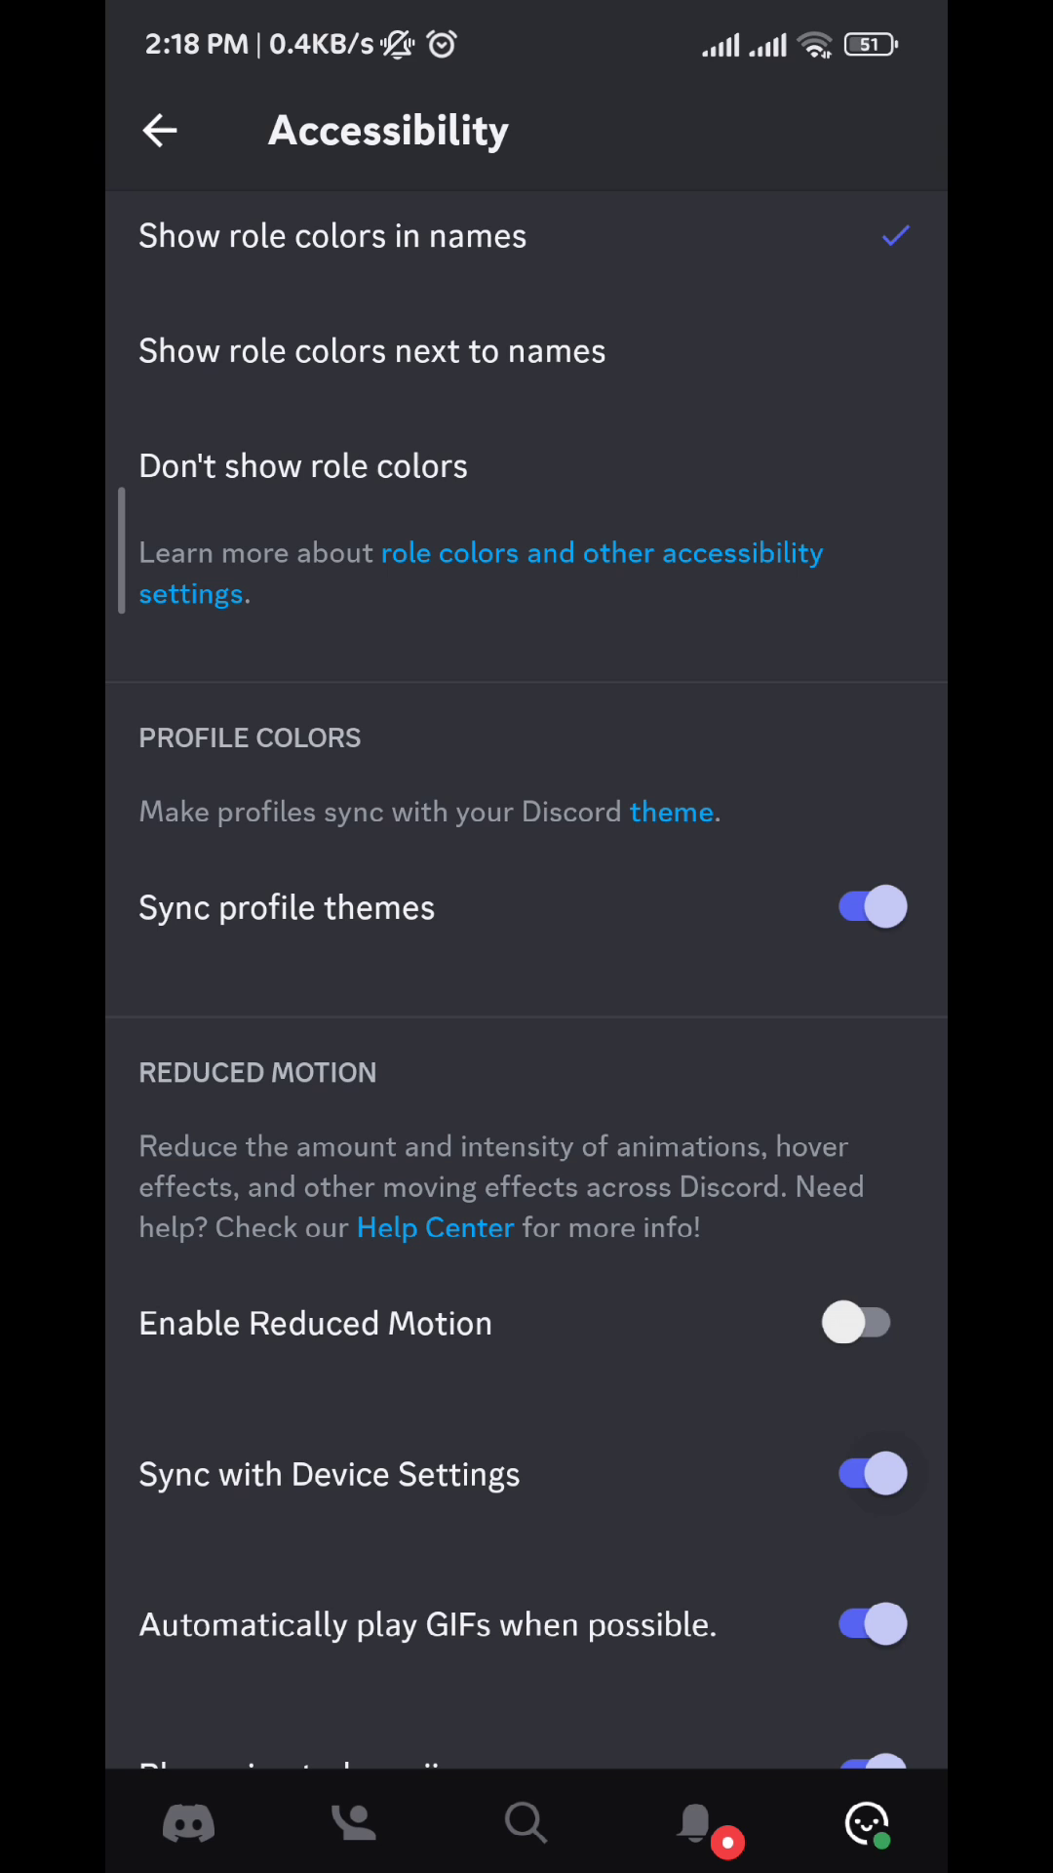